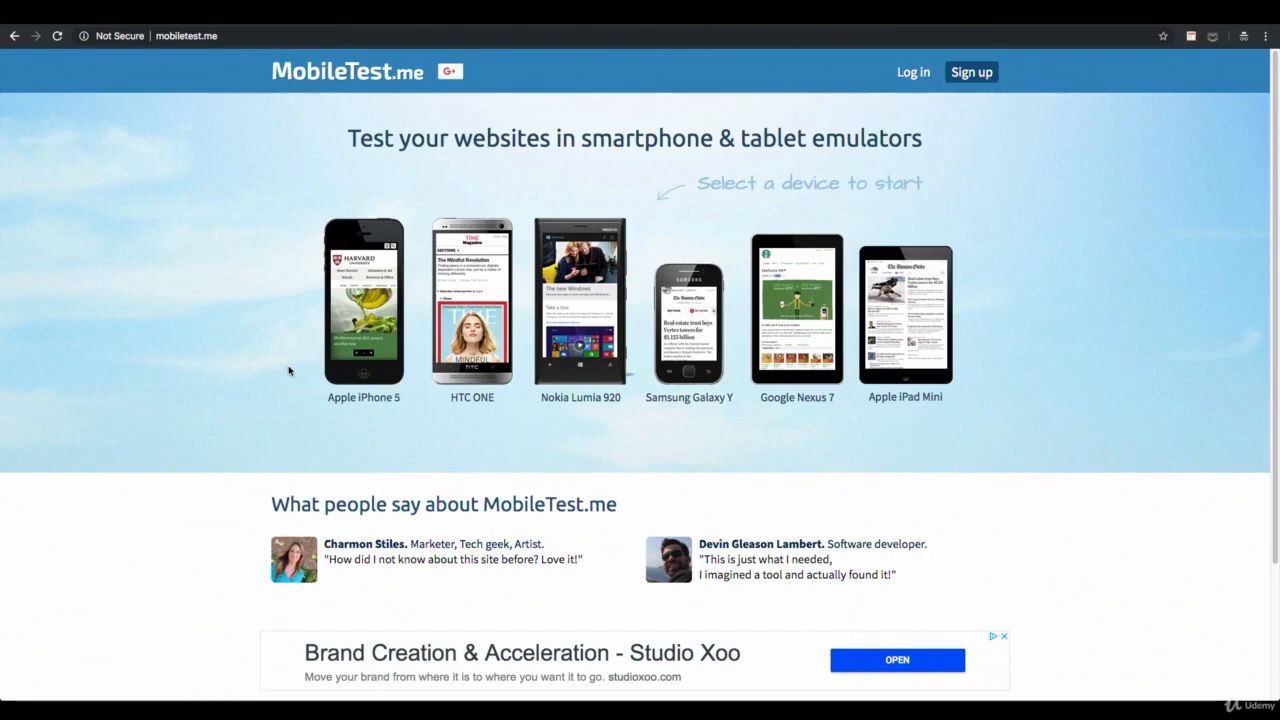
mouse_move(704, 324)
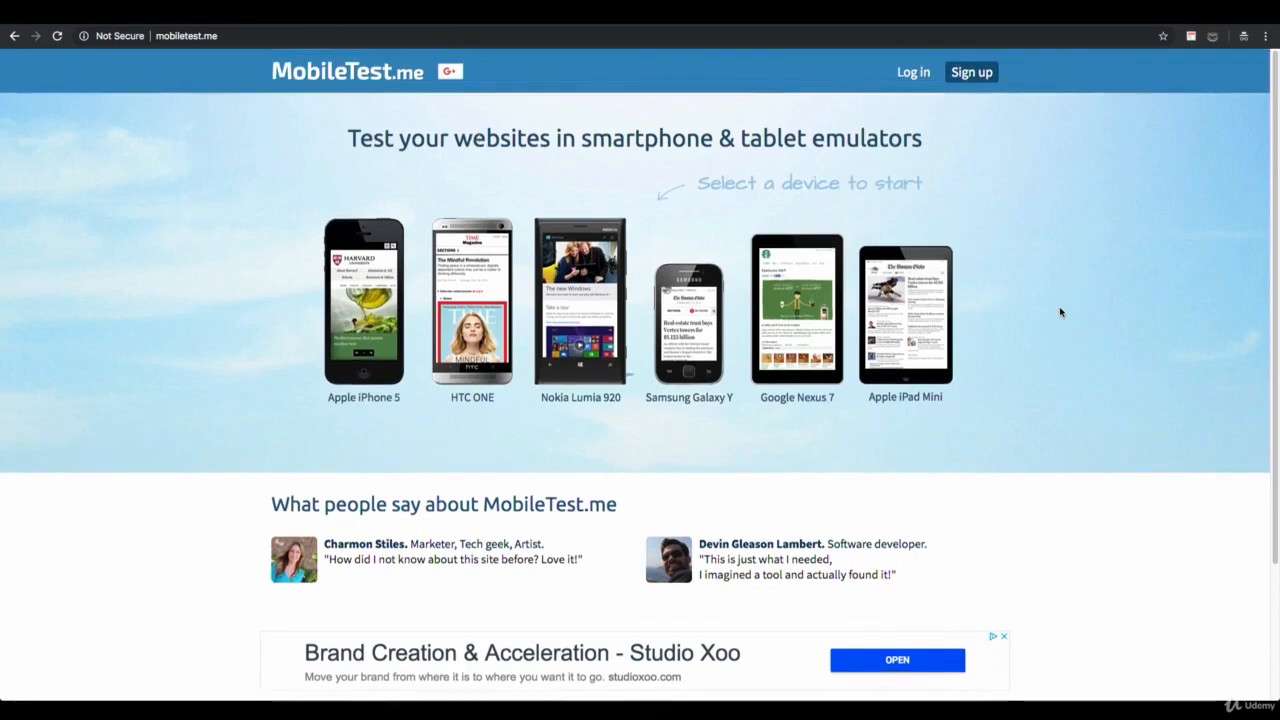
mouse_move(458, 308)
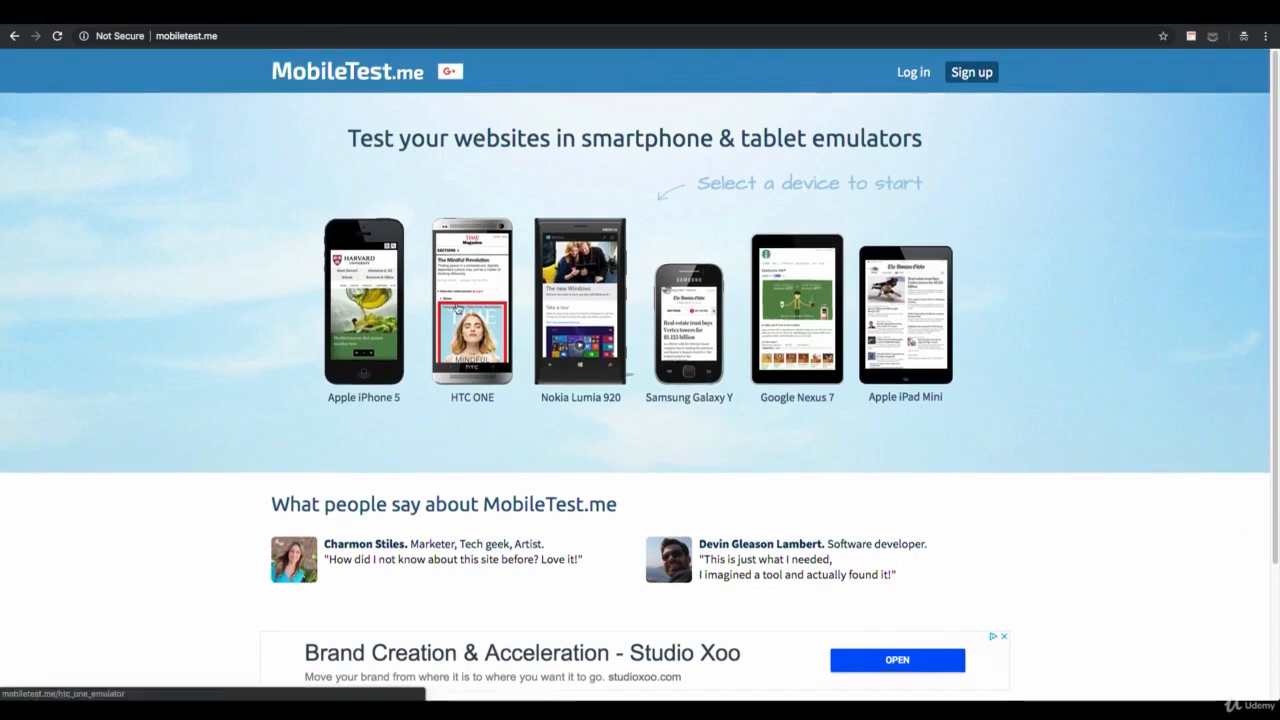
- Open the HTC One emulator from the MobileTest.me device gallery
left_click(472, 302)
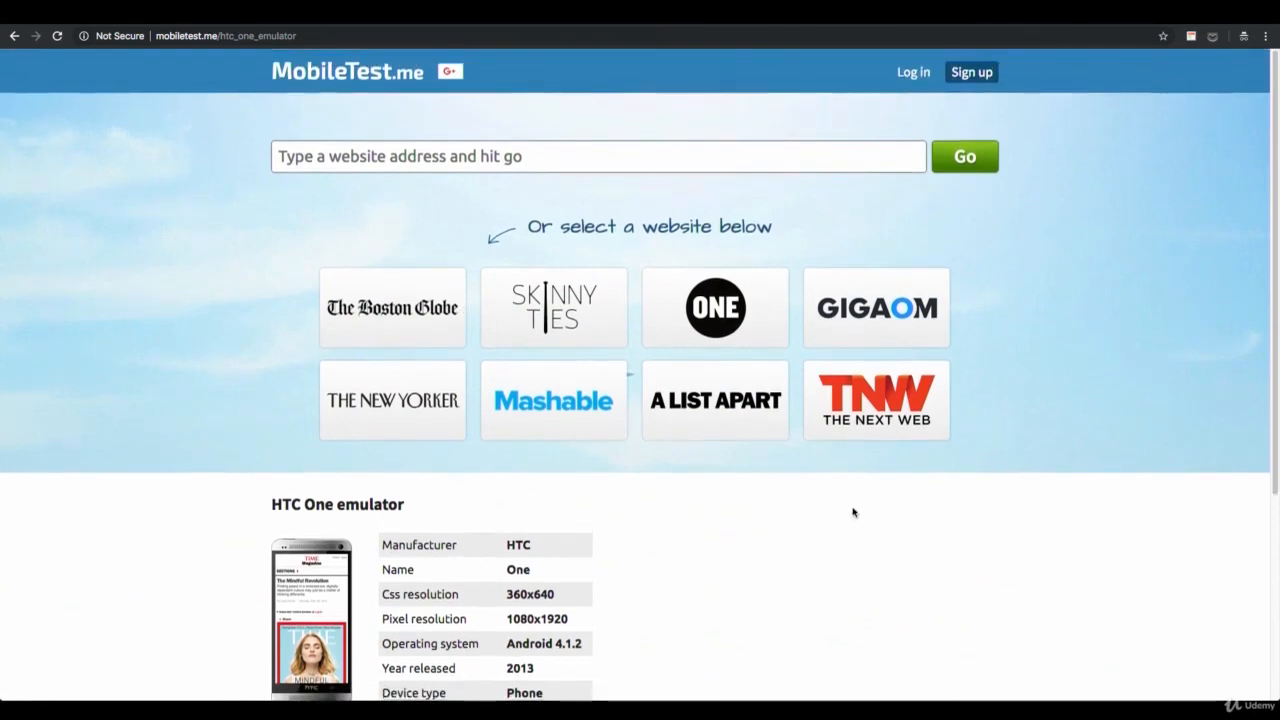
- Preview The New Yorker on the HTC One, then enter adventureppc.com as the next address
left_click(392, 400)
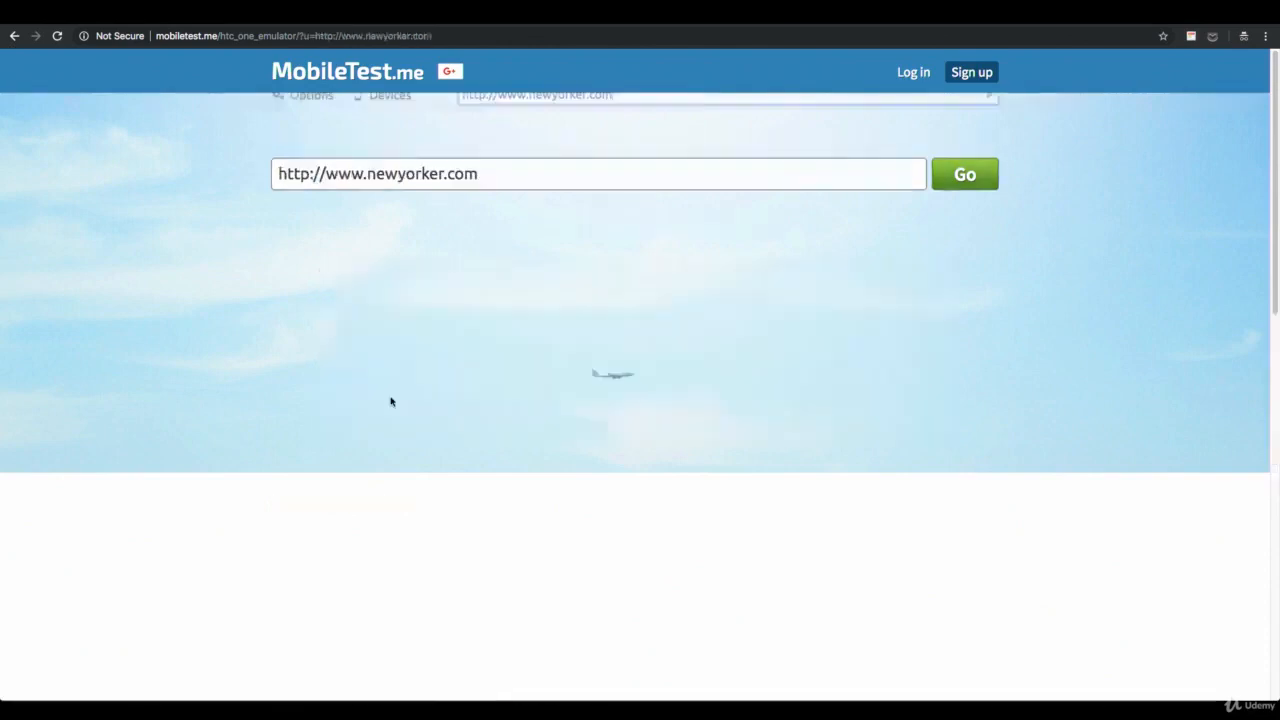
left_click(964, 172)
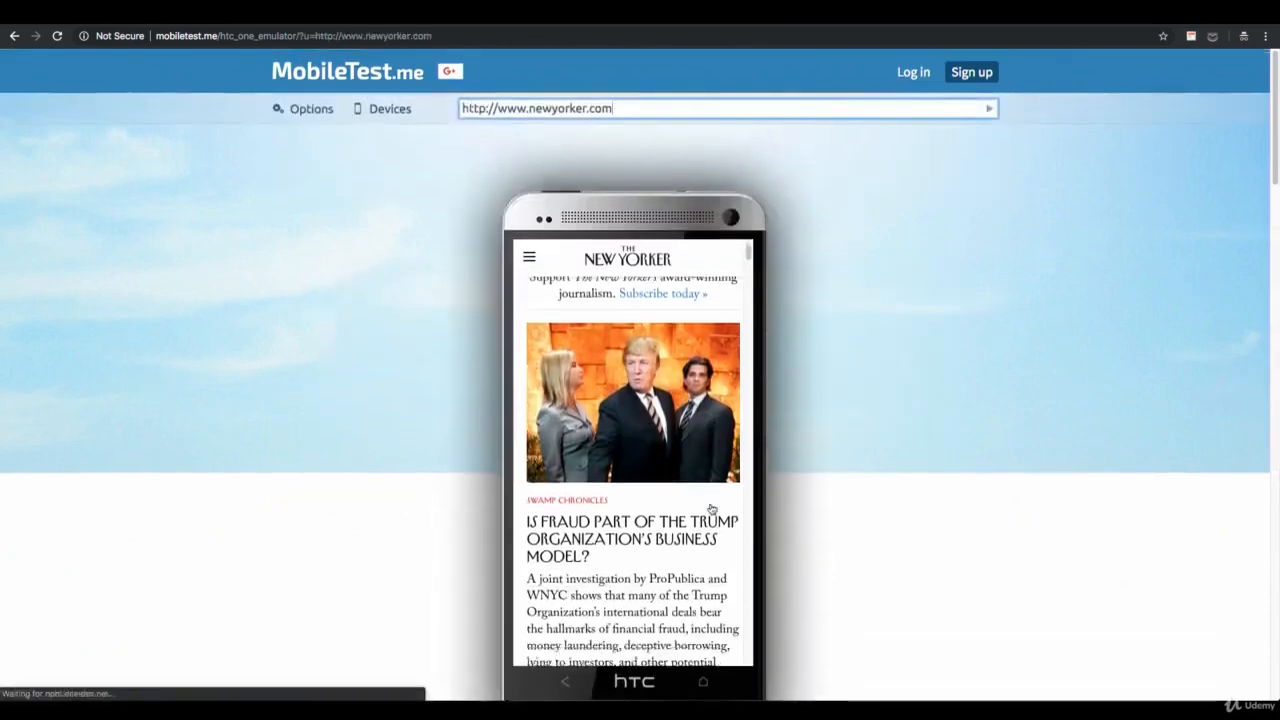
scroll("up", 3)
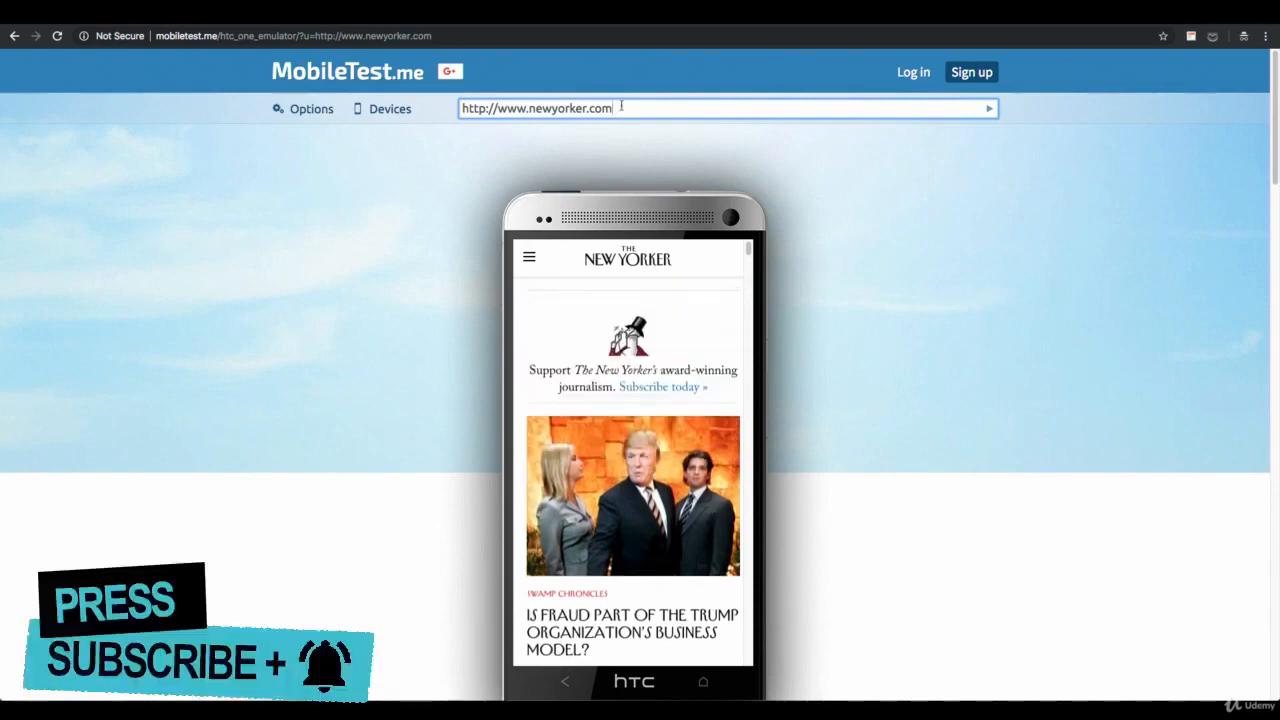
type("adventureppc")
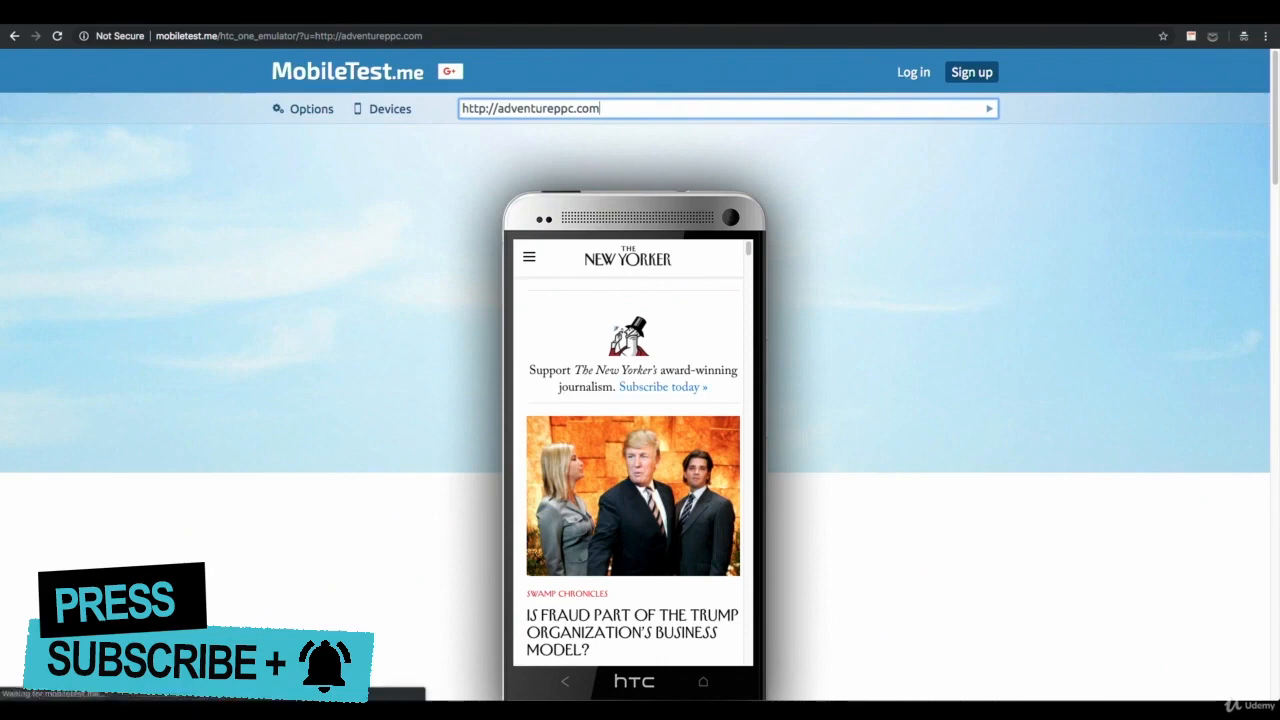
- Load adventureppc.com on the HTC One, review it in portrait and landscape, then show the device list
left_click(988, 108)
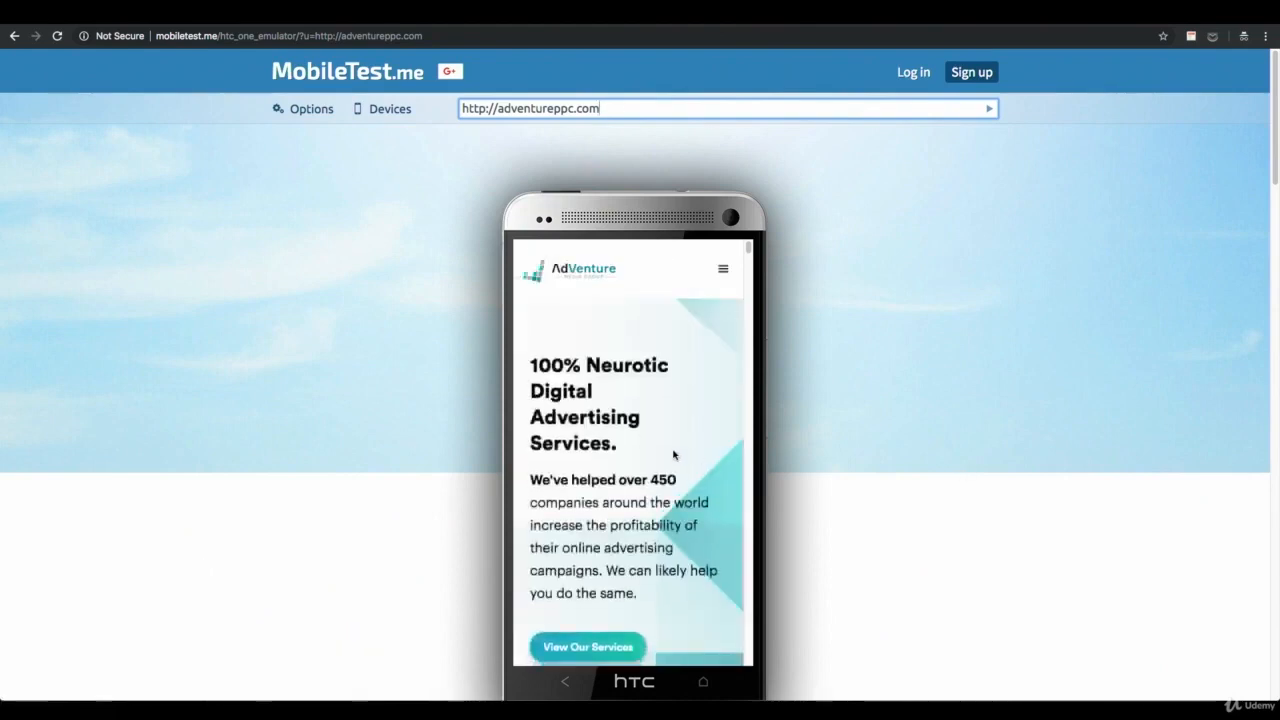
scroll("down", 3)
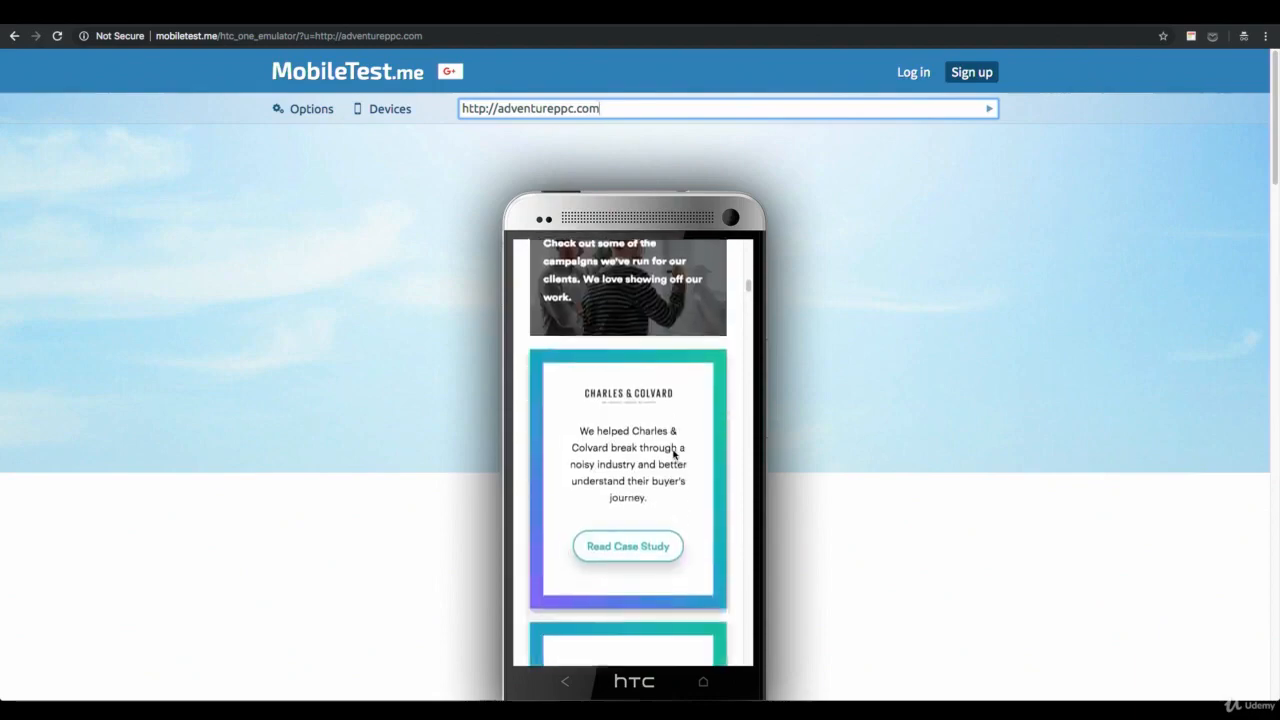
scroll("down", 3)
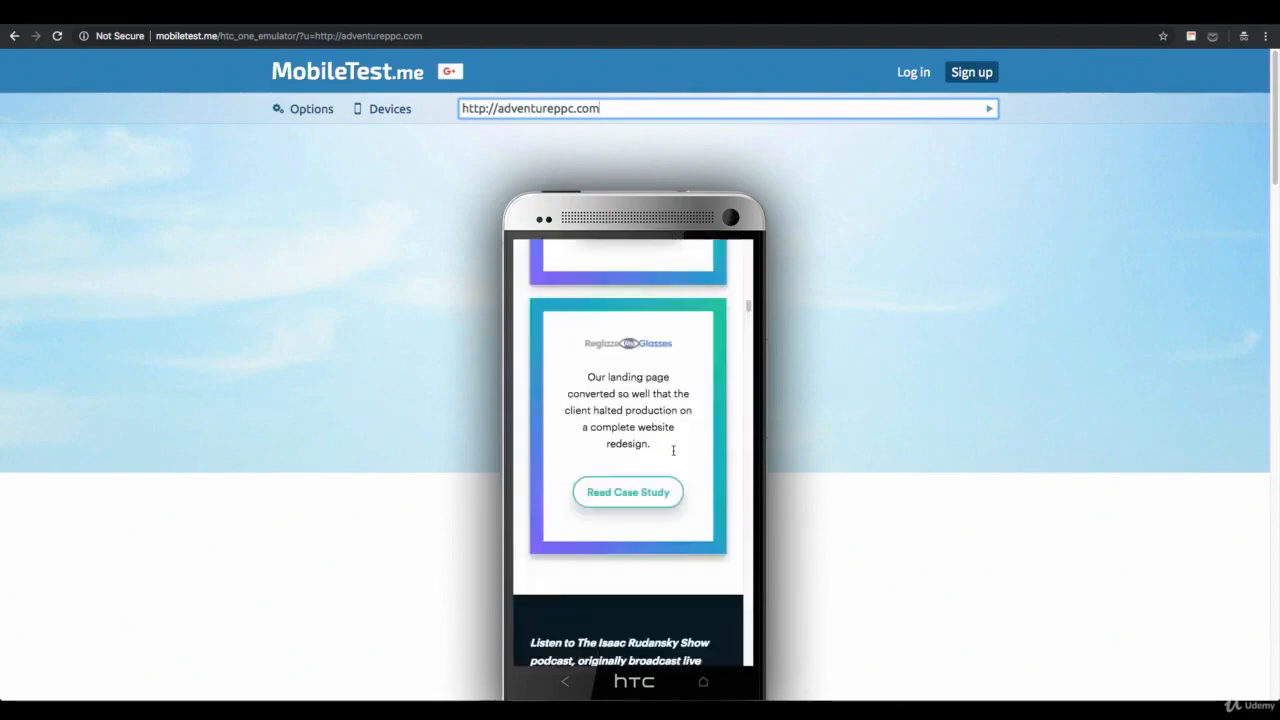
left_click(312, 108)
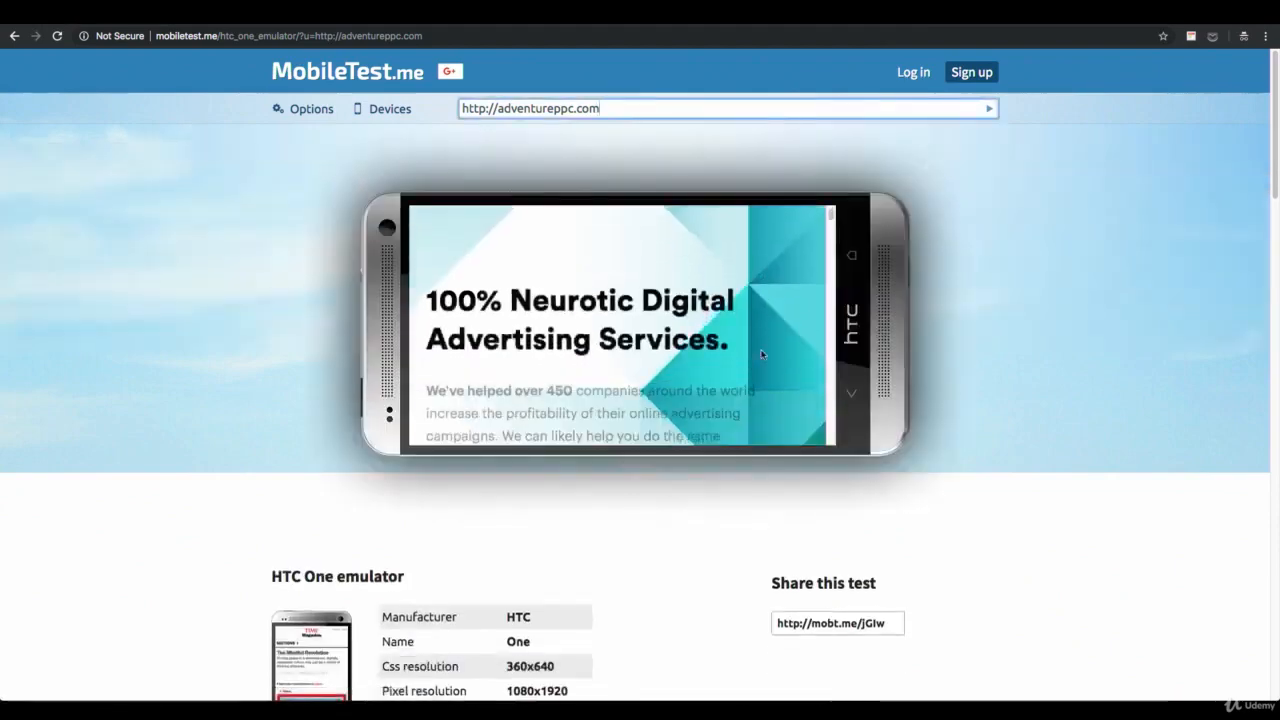
scroll("down", 3)
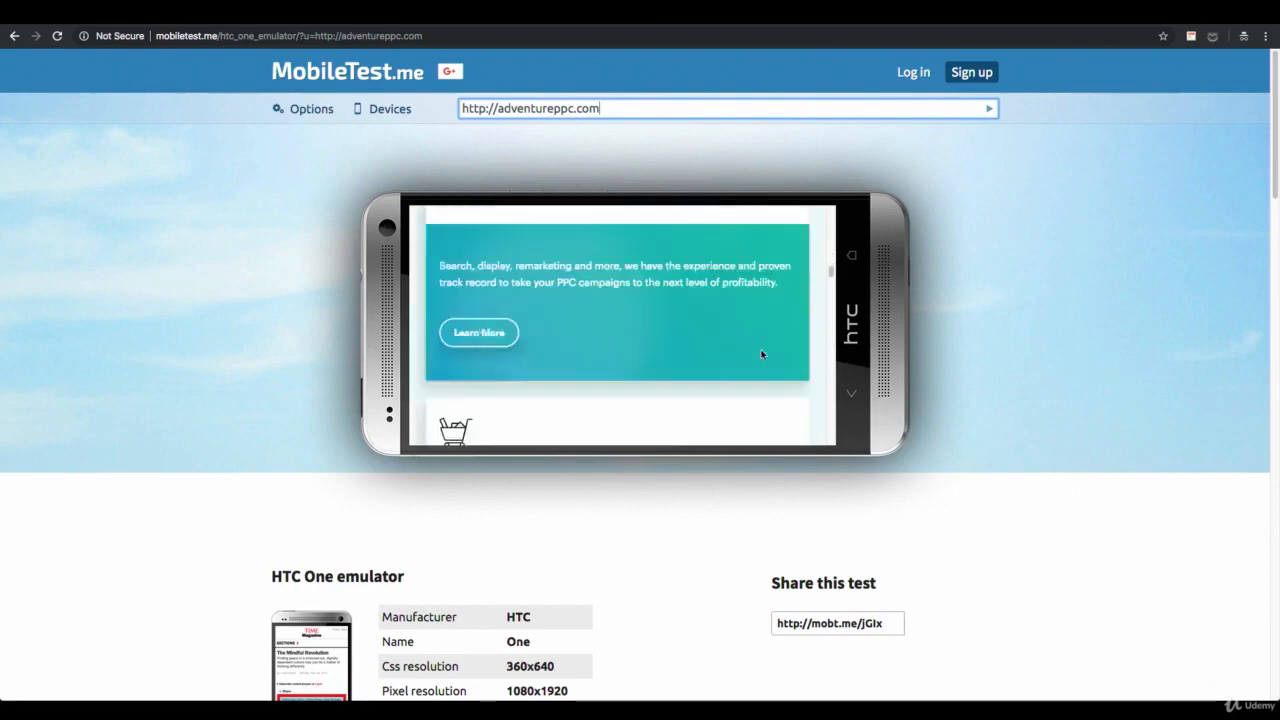
scroll("down", 3)
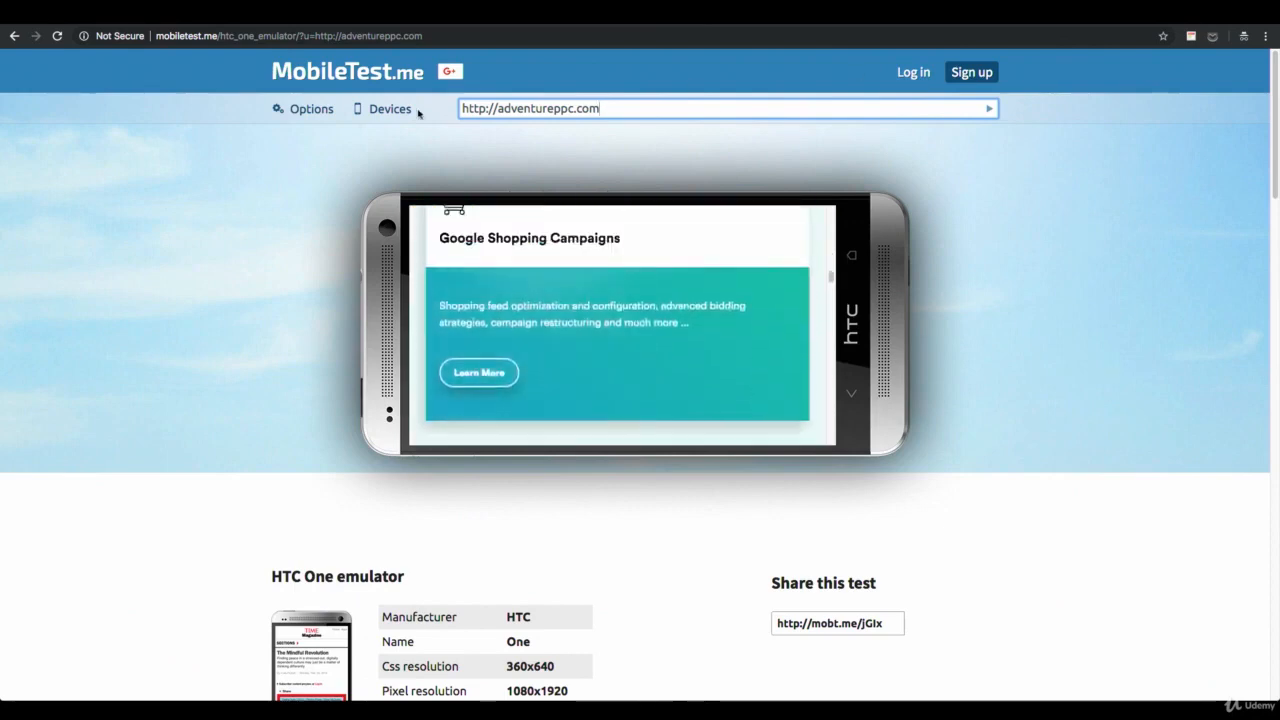
left_click(388, 108)
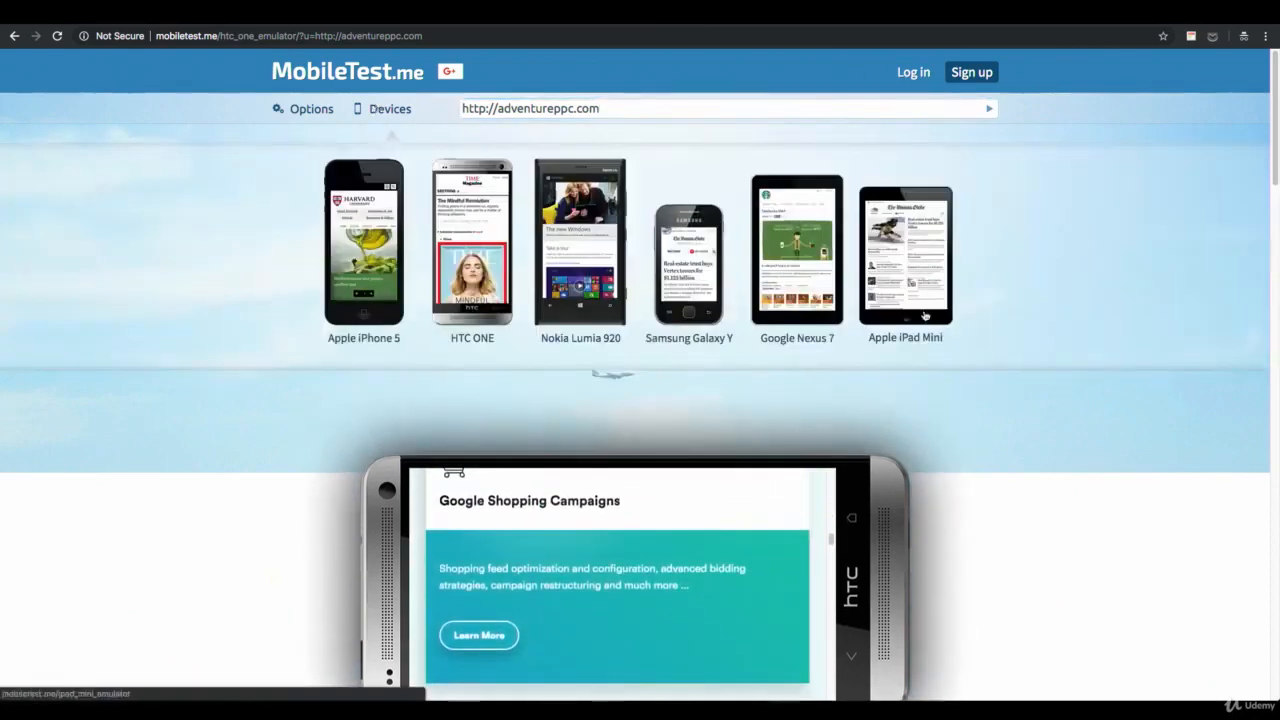
- Switch to the Apple iPad Mini emulator and scroll through the whole AdVenture site
left_click(904, 256)
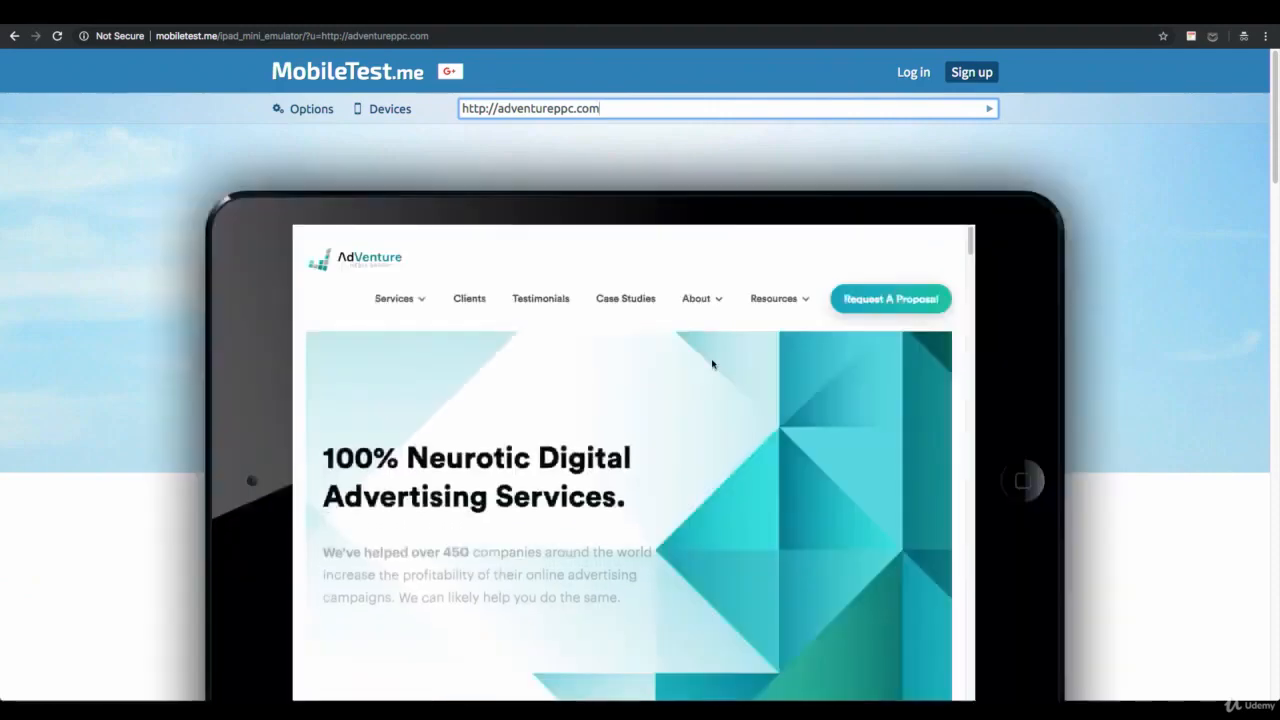
scroll("down", 3)
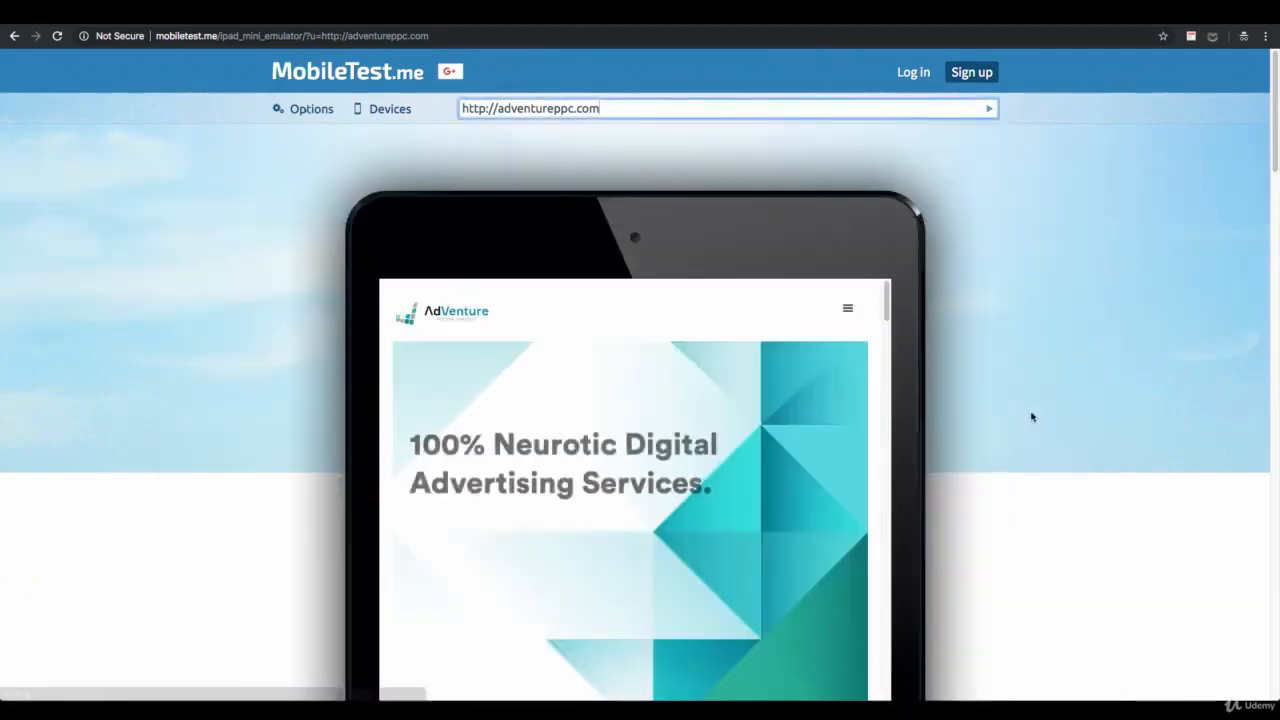
scroll("down", 3)
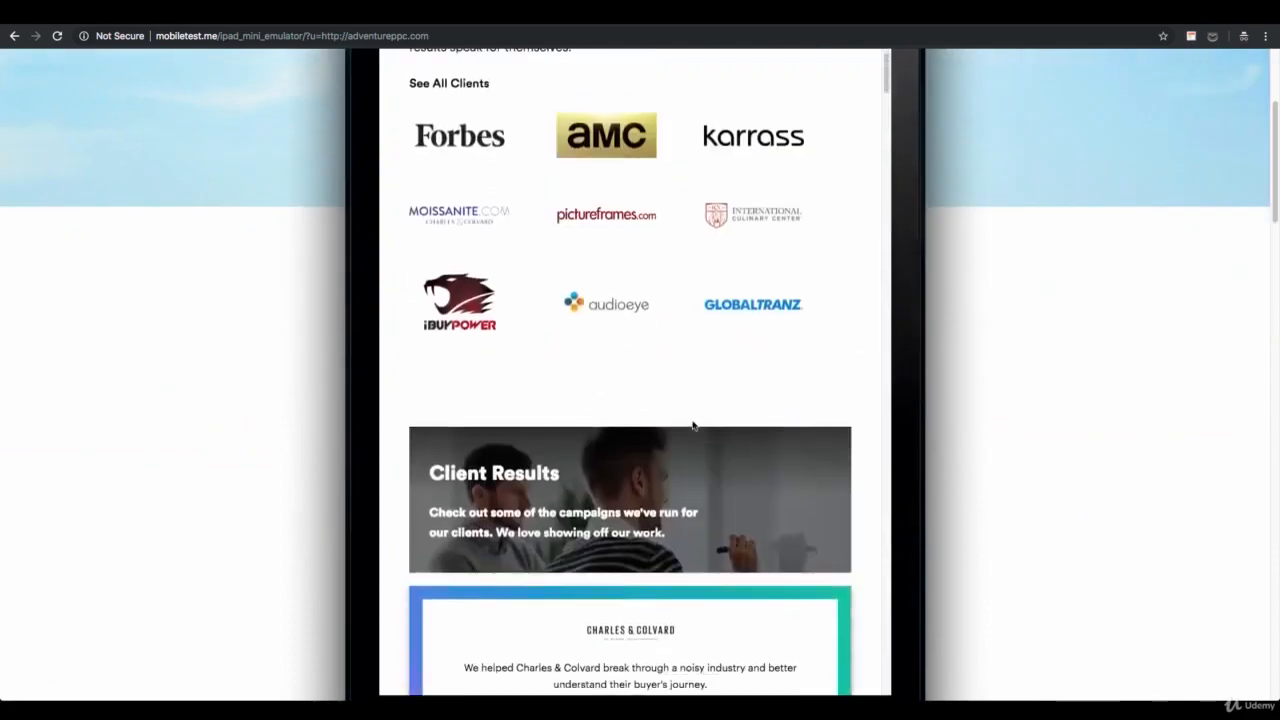
scroll("up", 3)
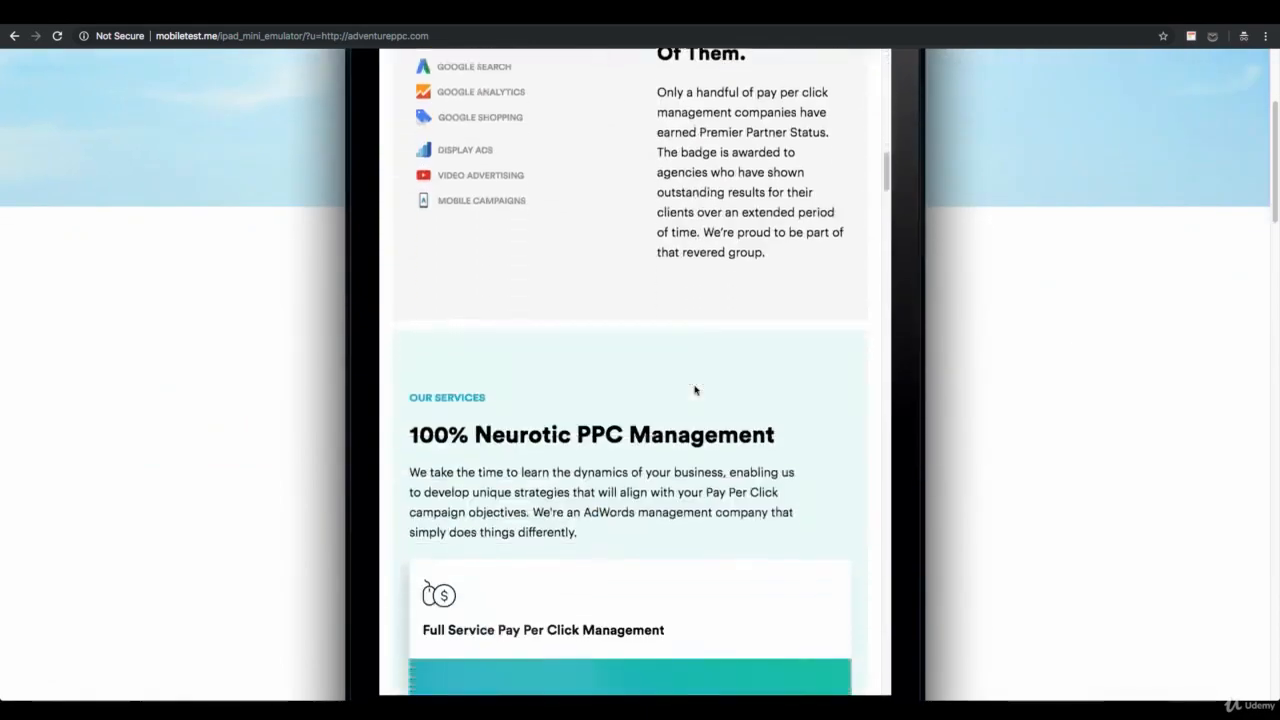
scroll("down", 3)
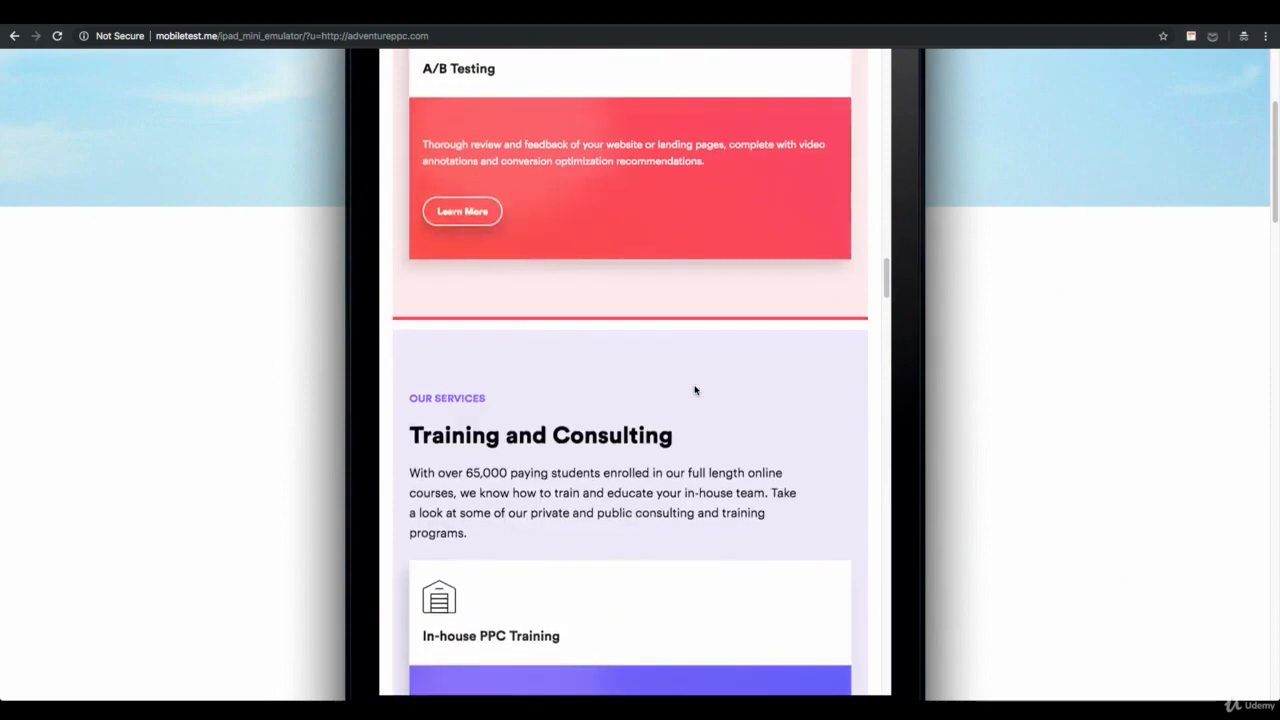
scroll("down", 3)
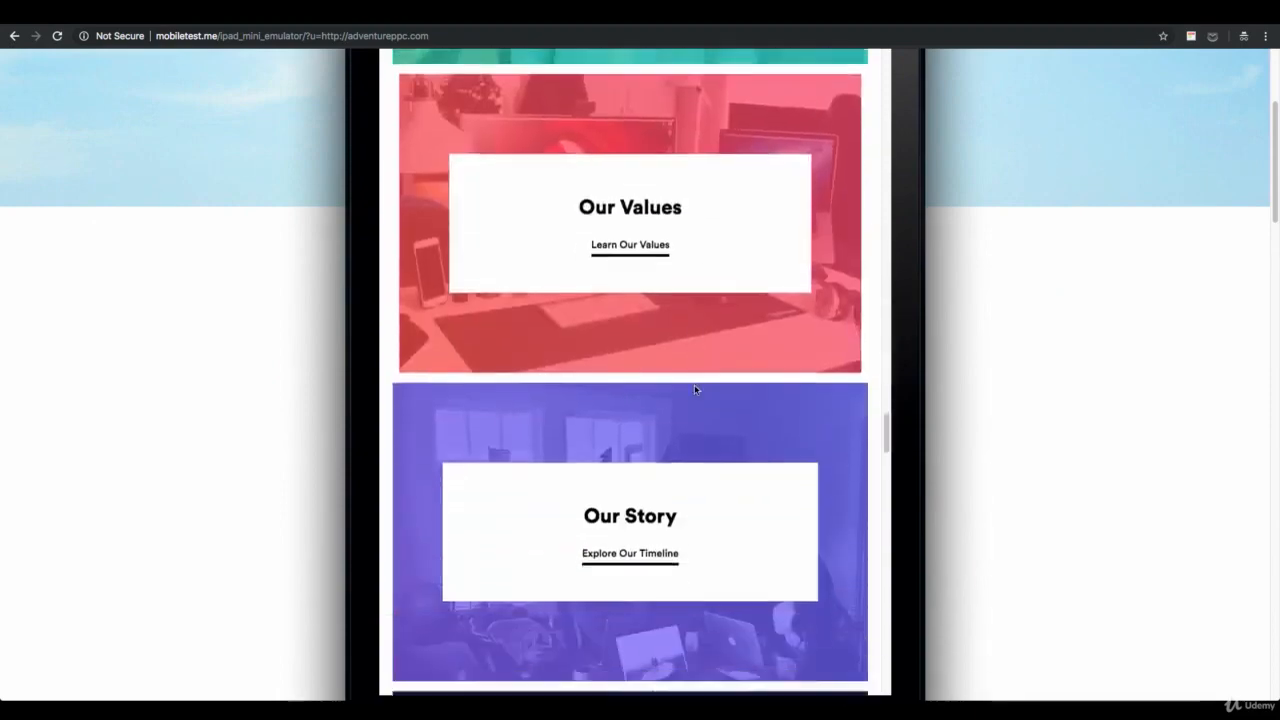
scroll("down", 3)
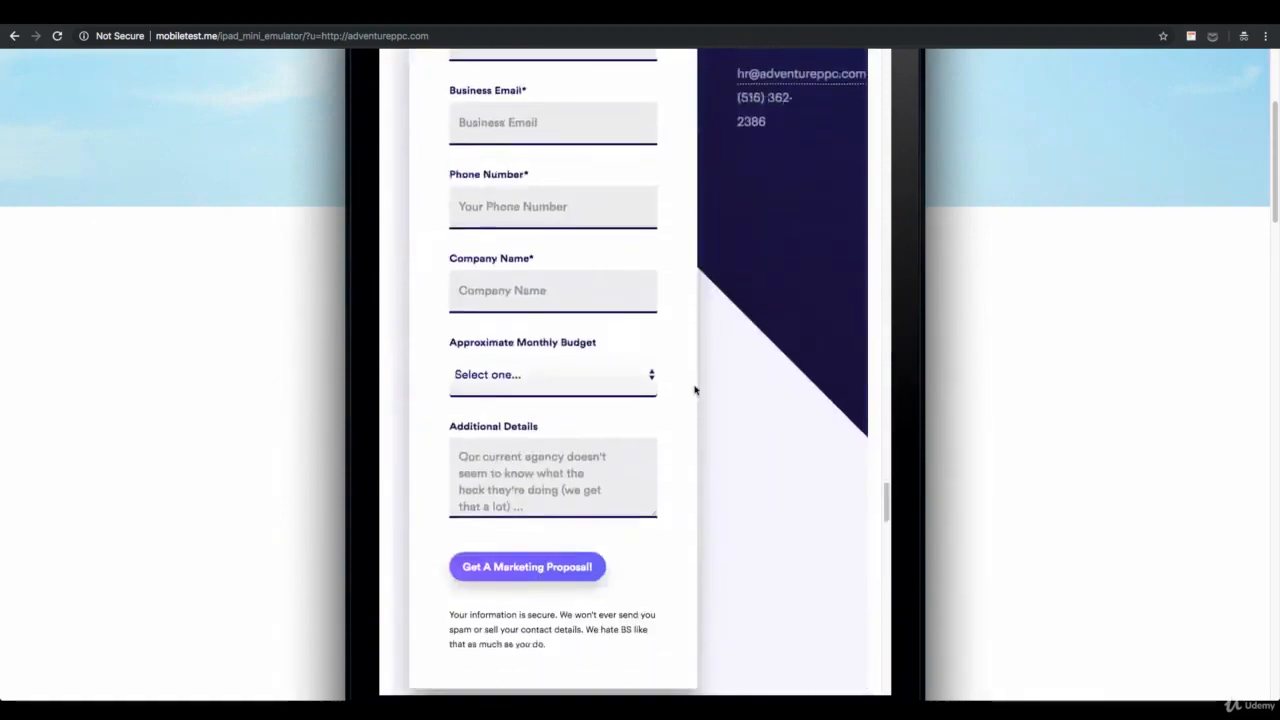
scroll("up", 3)
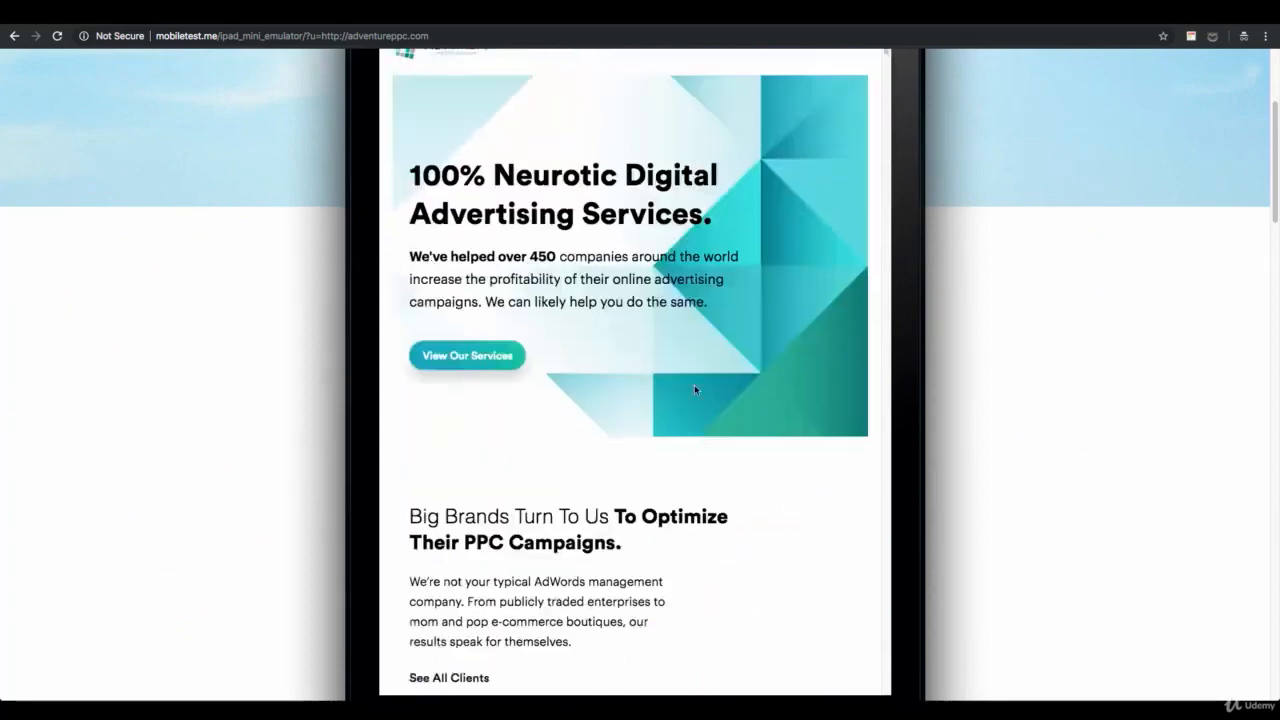
scroll("up", 3)
type("brow")
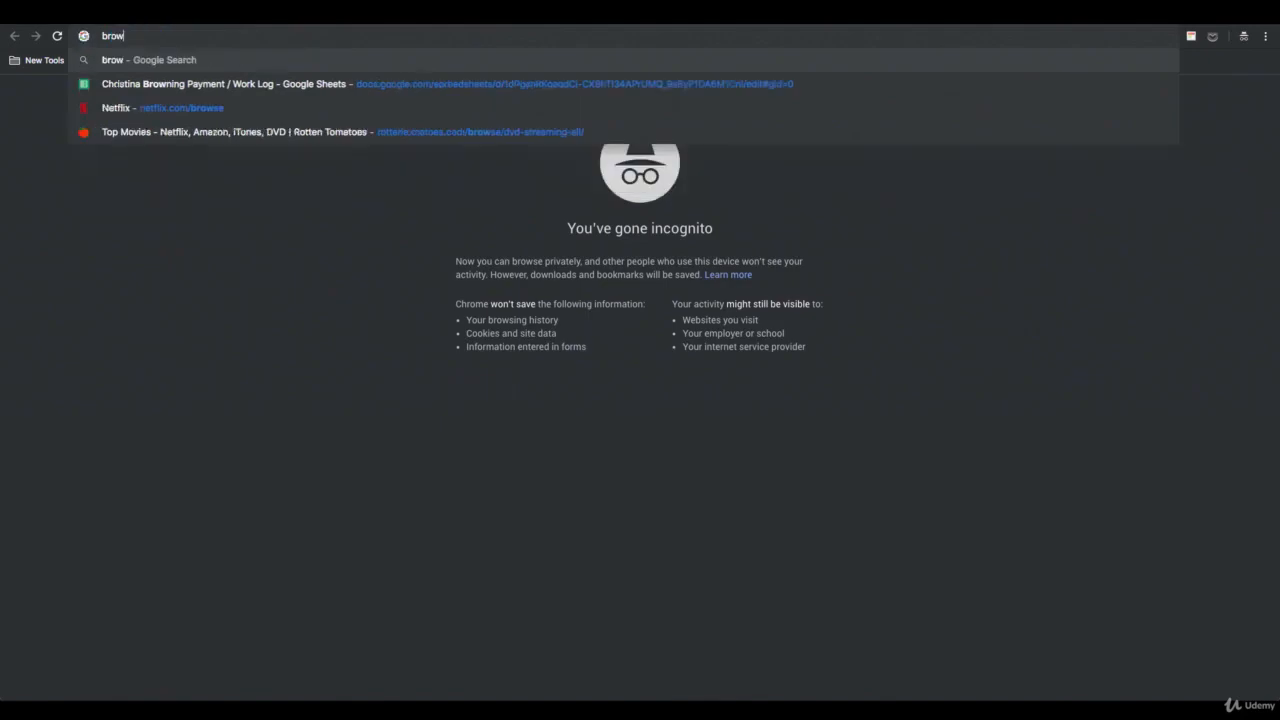
- Search for BrowserStack and review its free-trial sign-up form and pricing plans
key("Return")
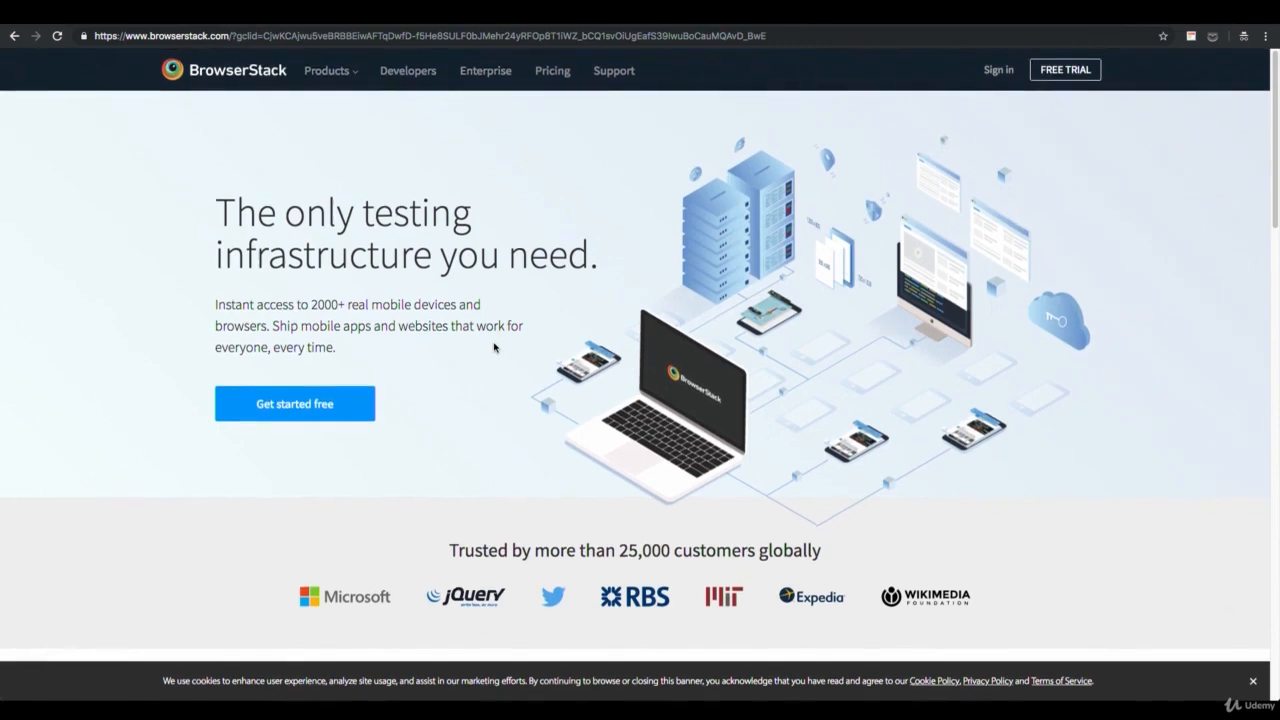
mouse_move(988, 116)
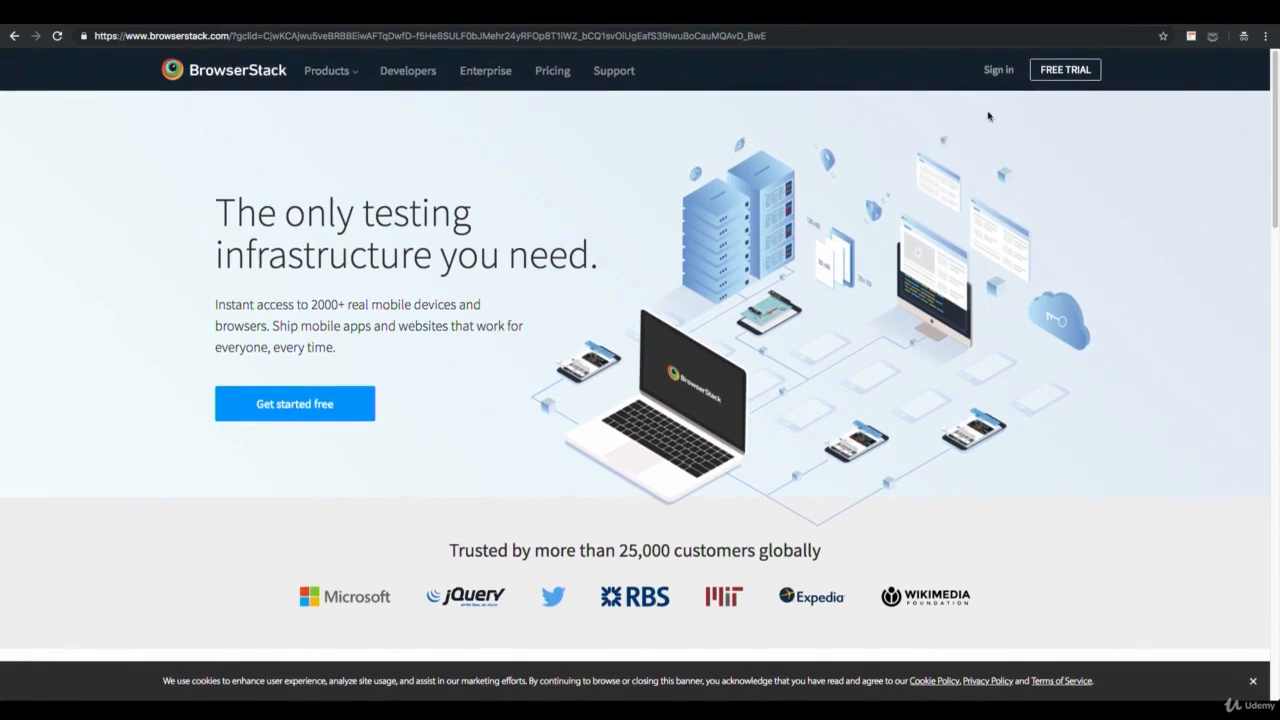
left_click(1064, 68)
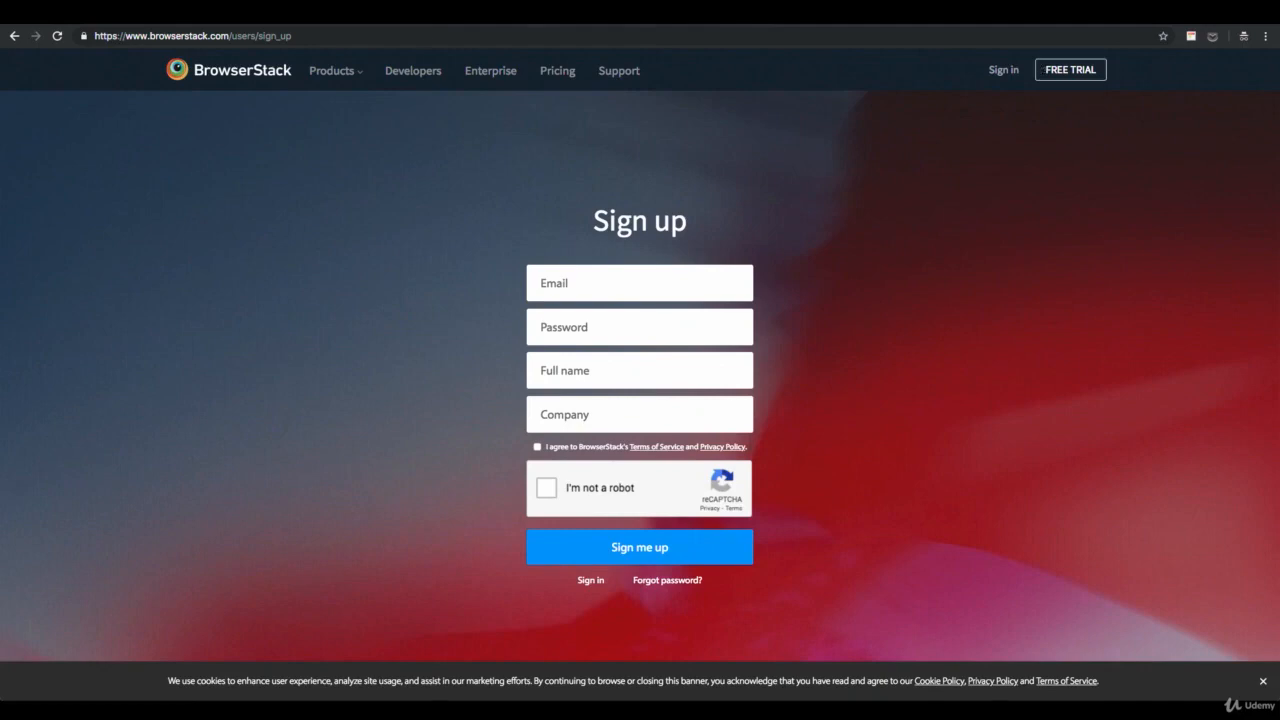
mouse_move(390, 50)
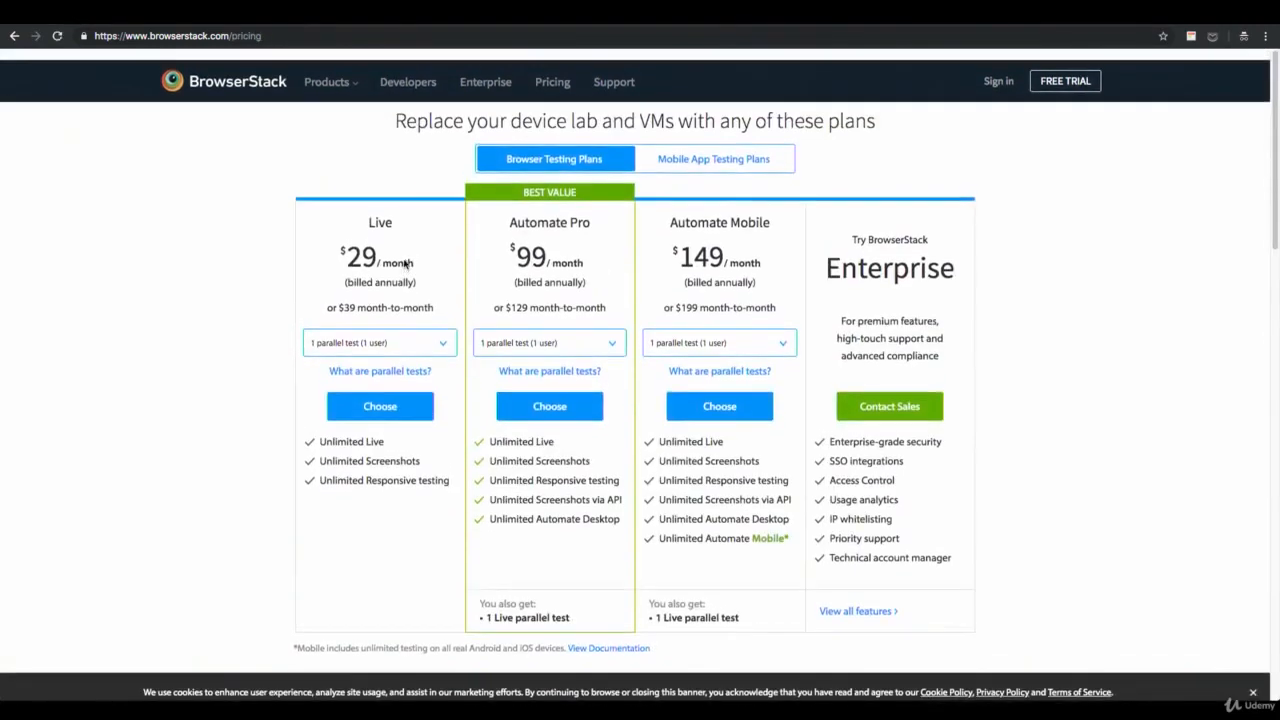
scroll("up", 3)
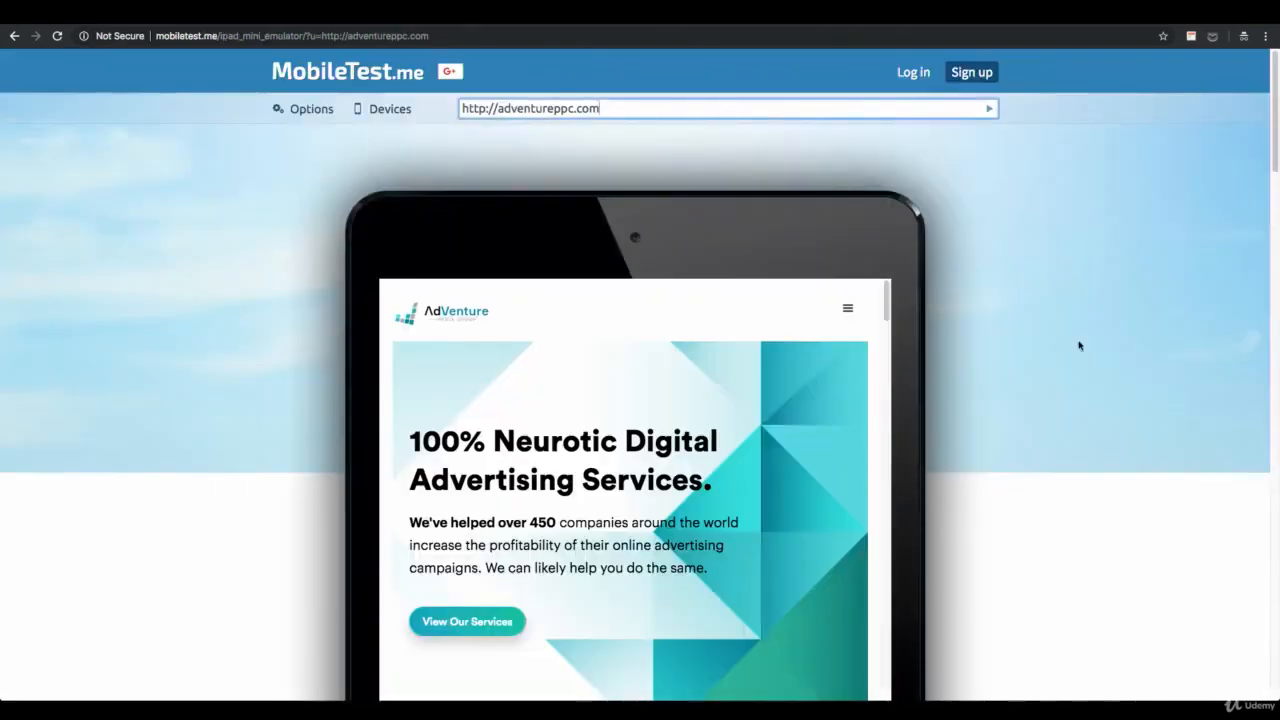
mouse_move(736, 256)
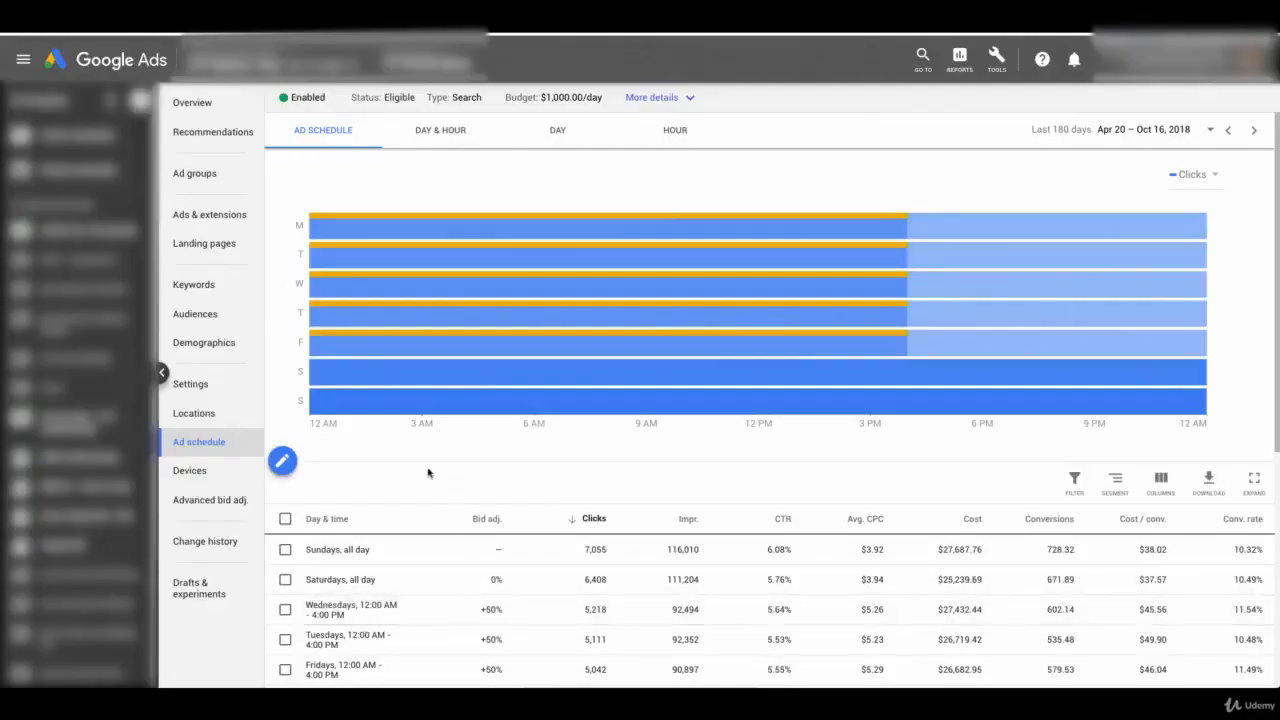
- Show the campaign's Devices report and start editing the Tablets bid adjustment
left_click(188, 470)
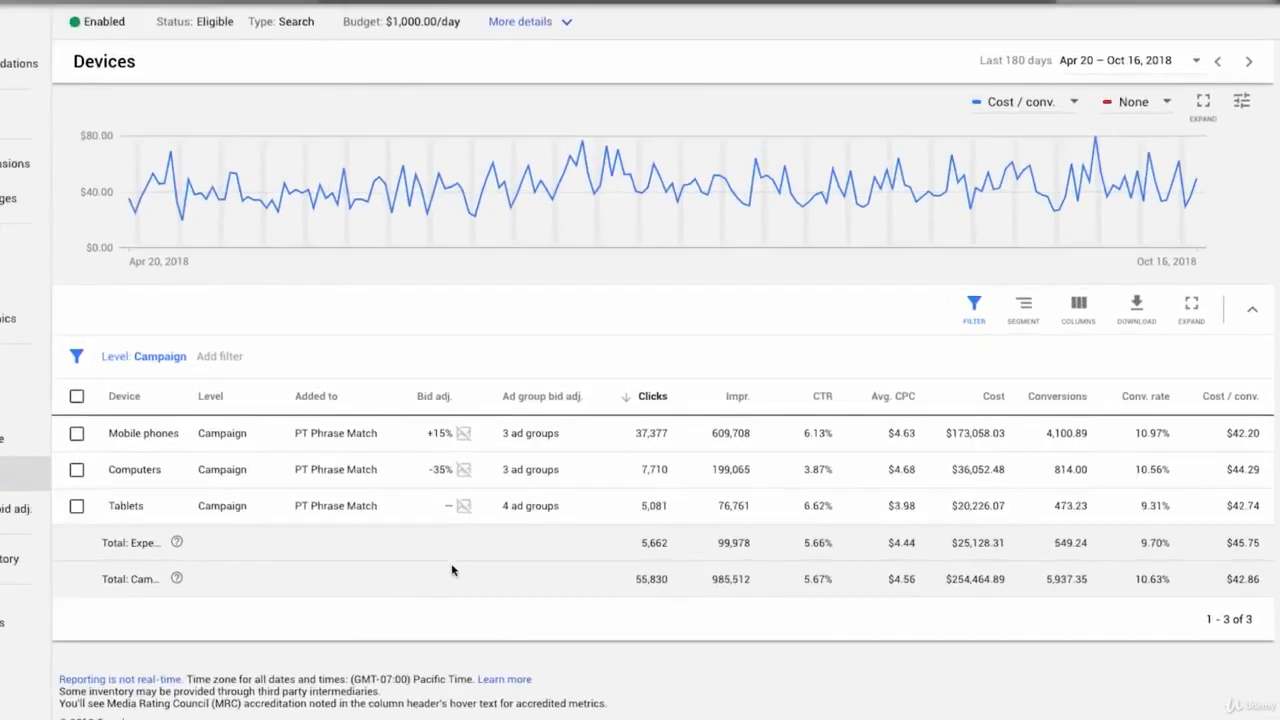
mouse_move(1176, 512)
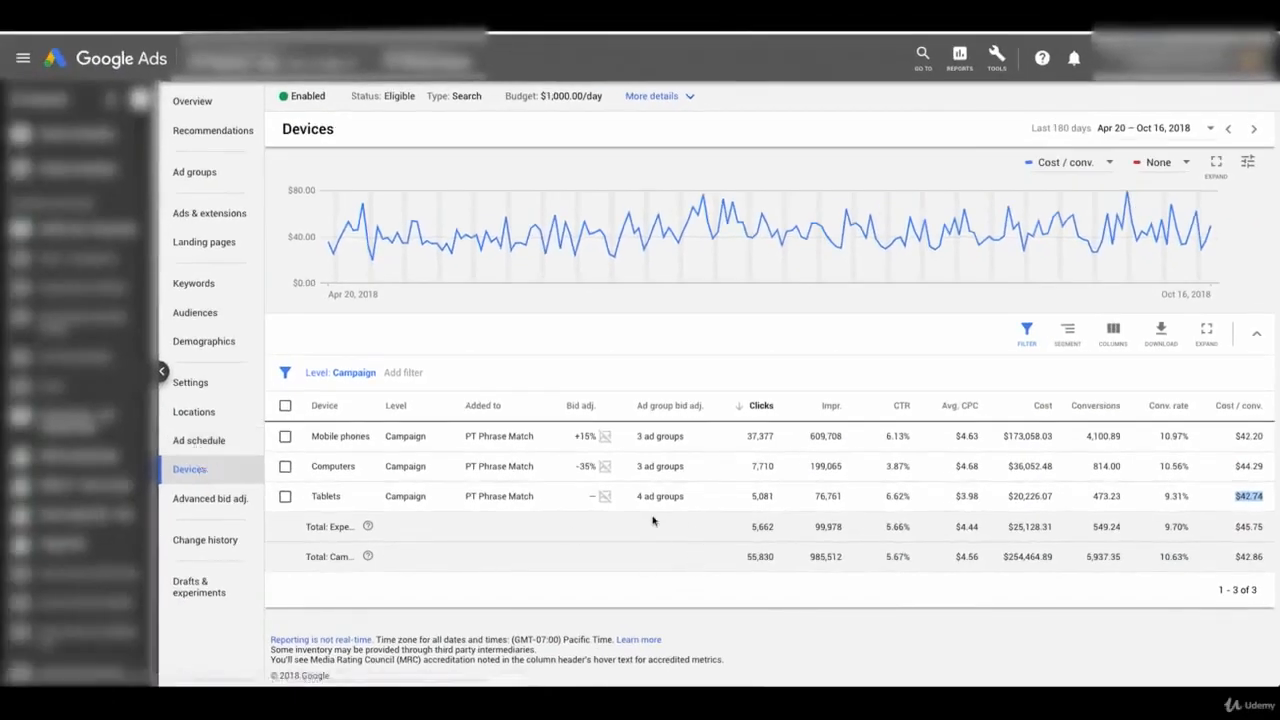
left_click(584, 496)
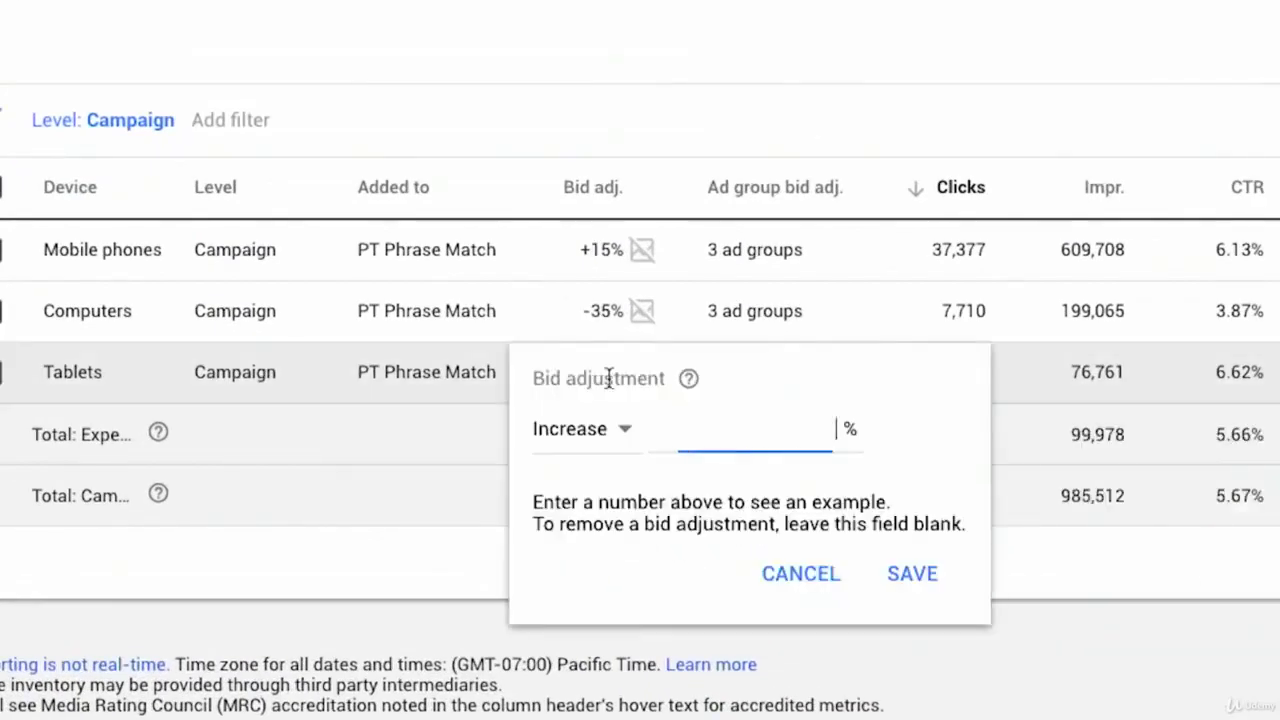
- Save a Decrease of 100% as the Tablets bid adjustment
left_click(584, 428)
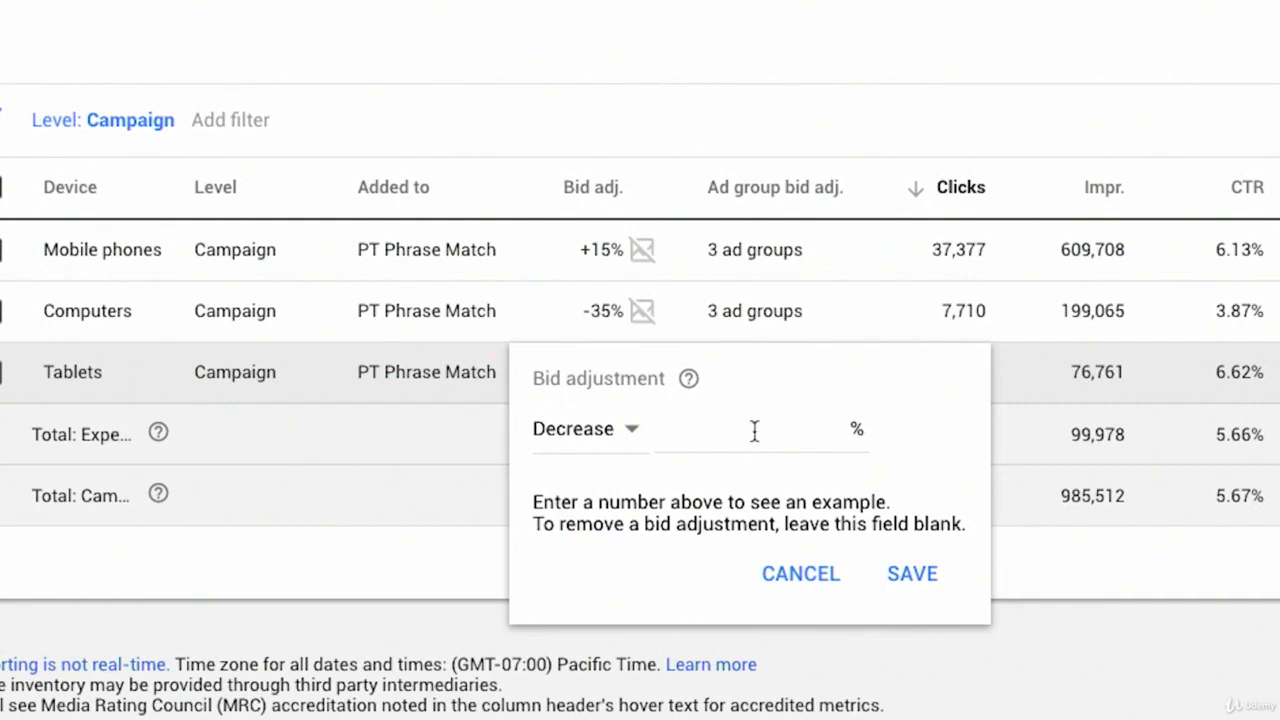
type("100")
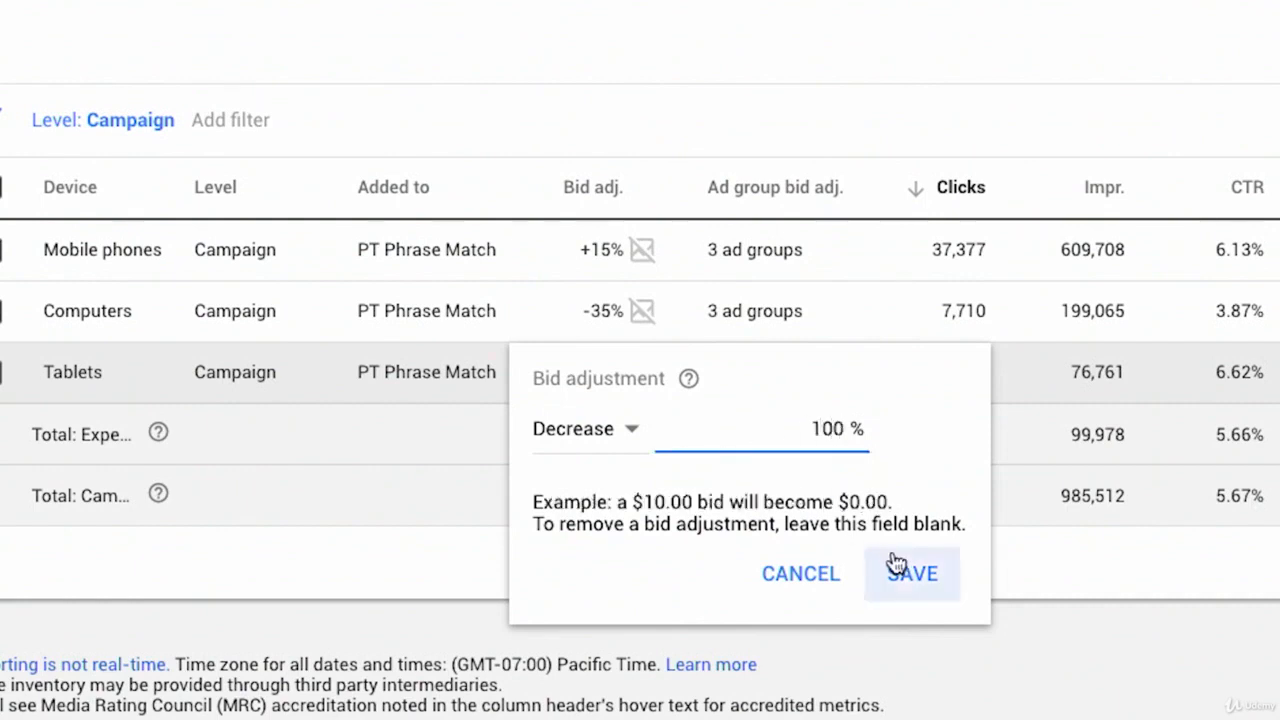
left_click(912, 572)
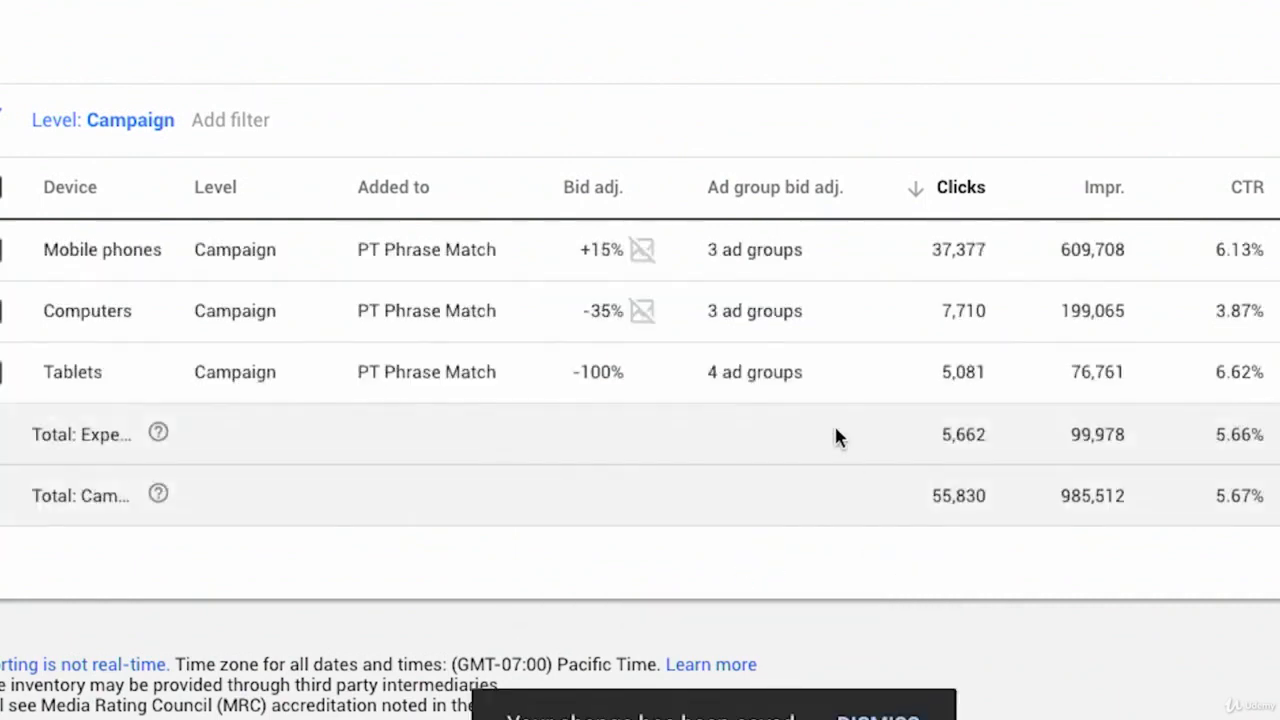
mouse_move(680, 418)
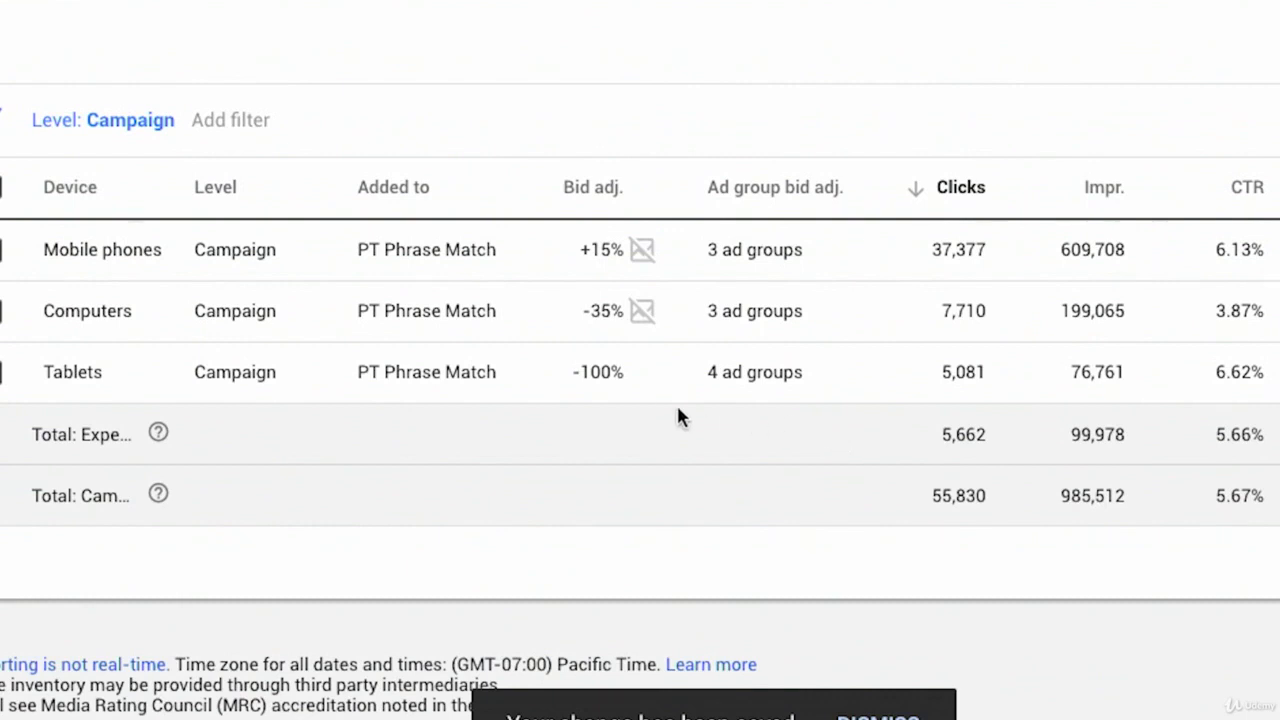
- Reopen the Tablets adjustment and save it blank so no adjustment remains
left_click(596, 372)
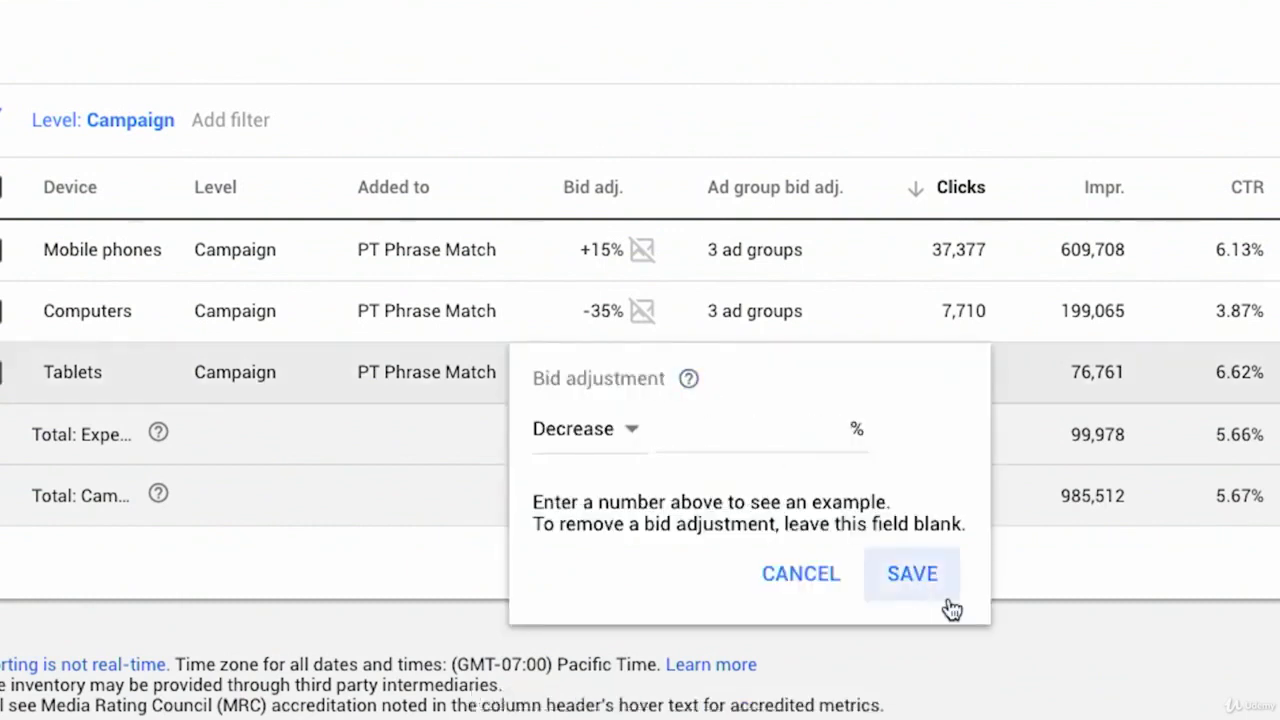
left_click(912, 572)
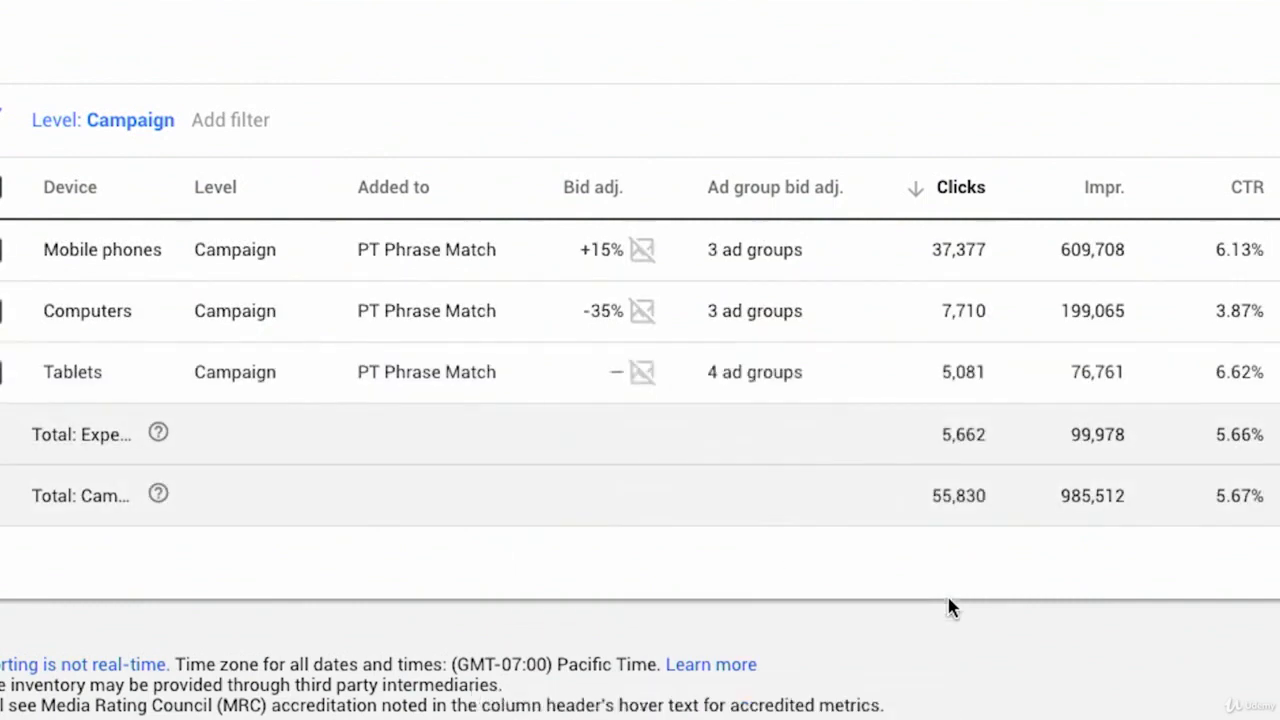
mouse_move(88, 312)
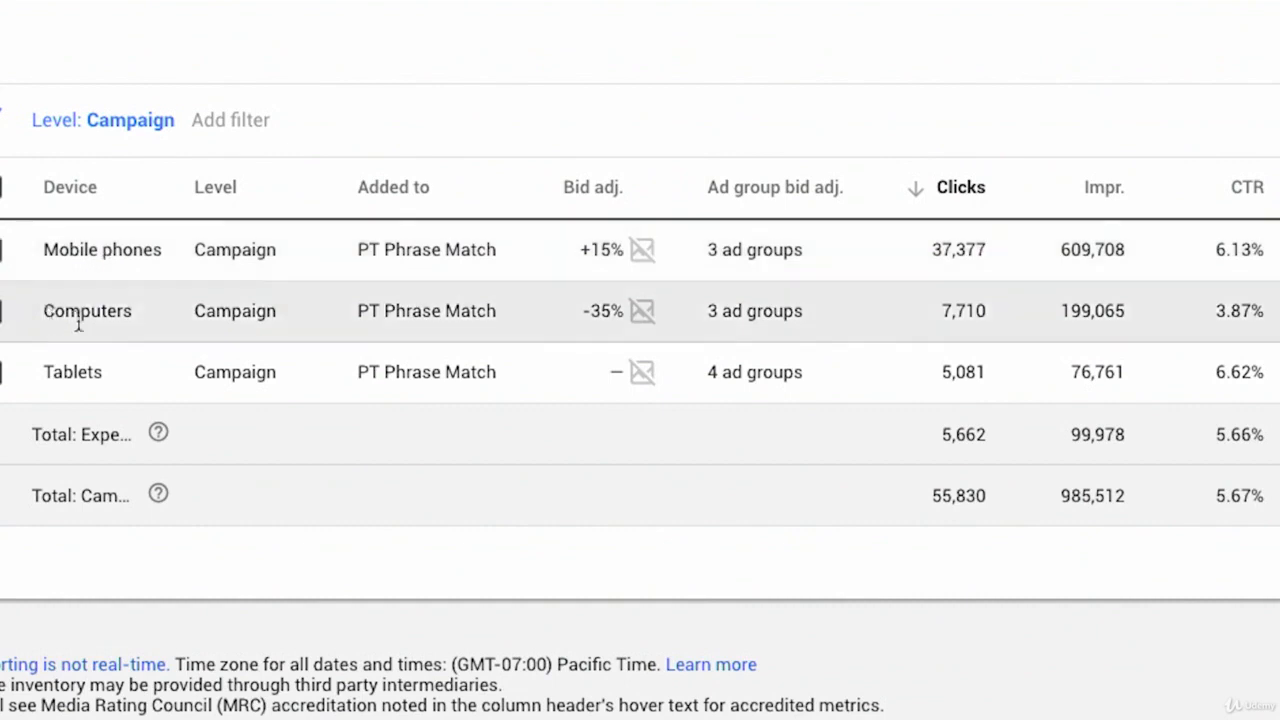
mouse_move(404, 350)
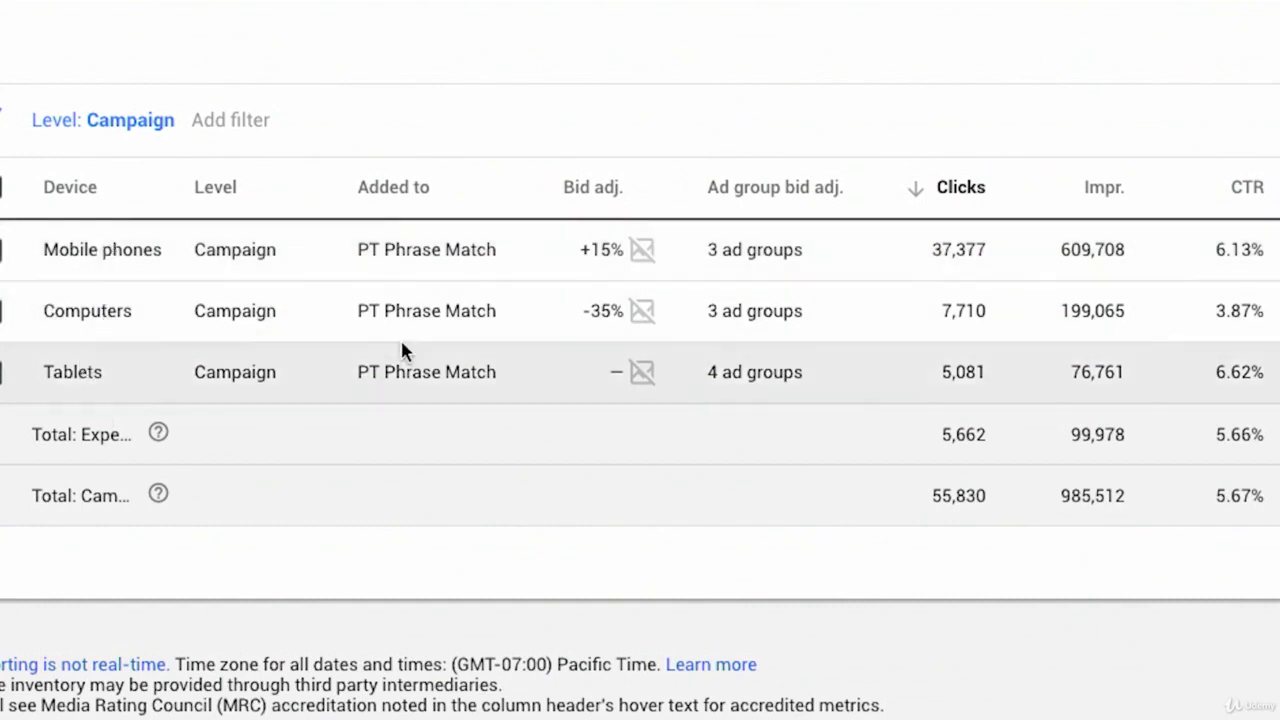
mouse_move(684, 336)
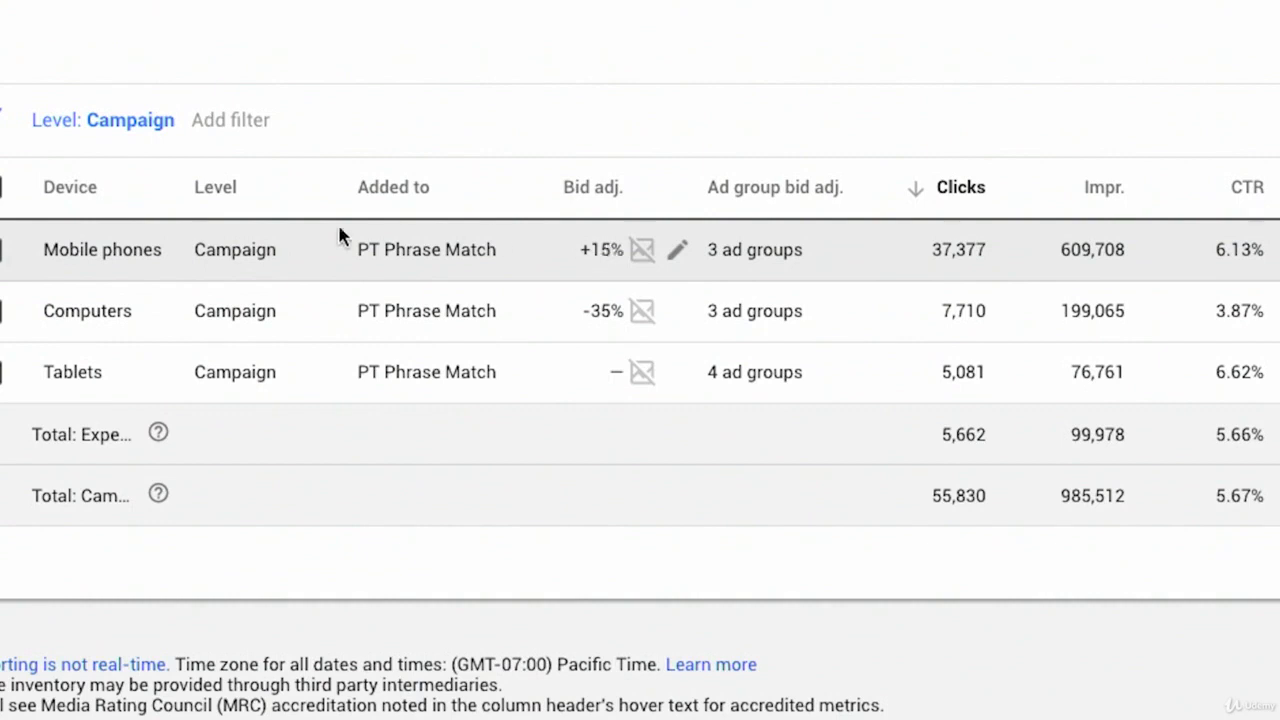
mouse_move(342, 318)
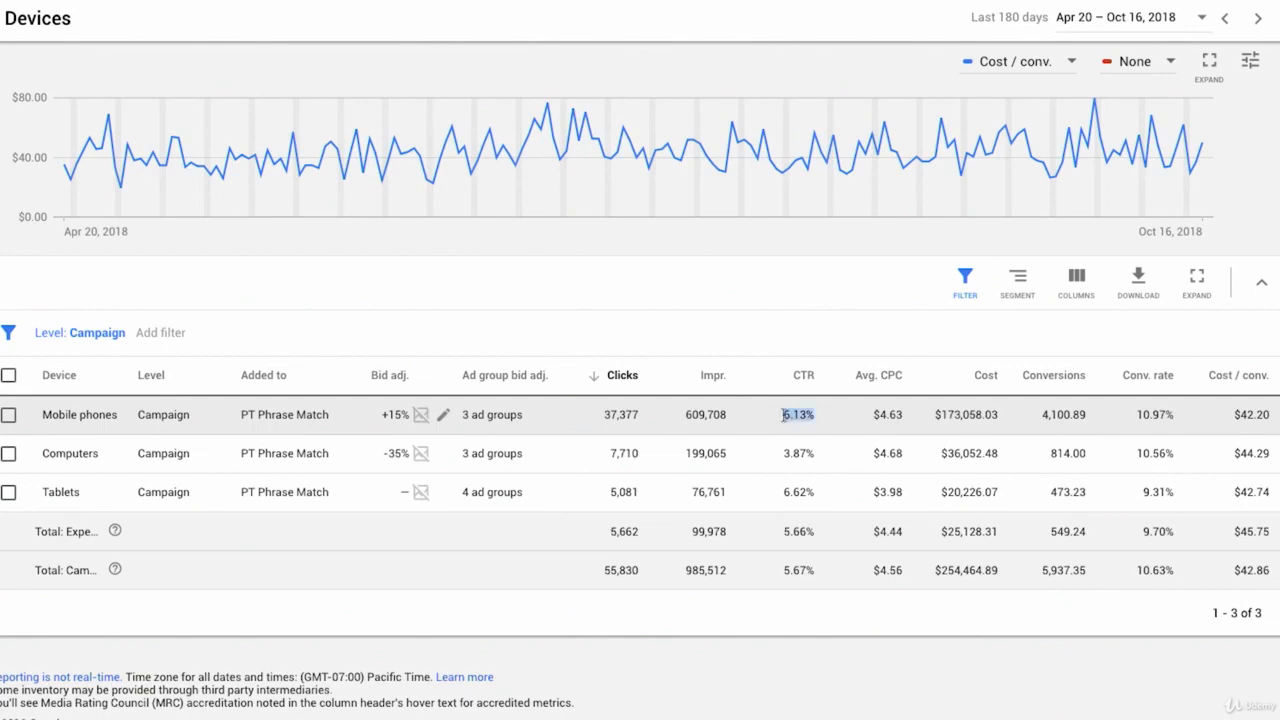
mouse_move(896, 430)
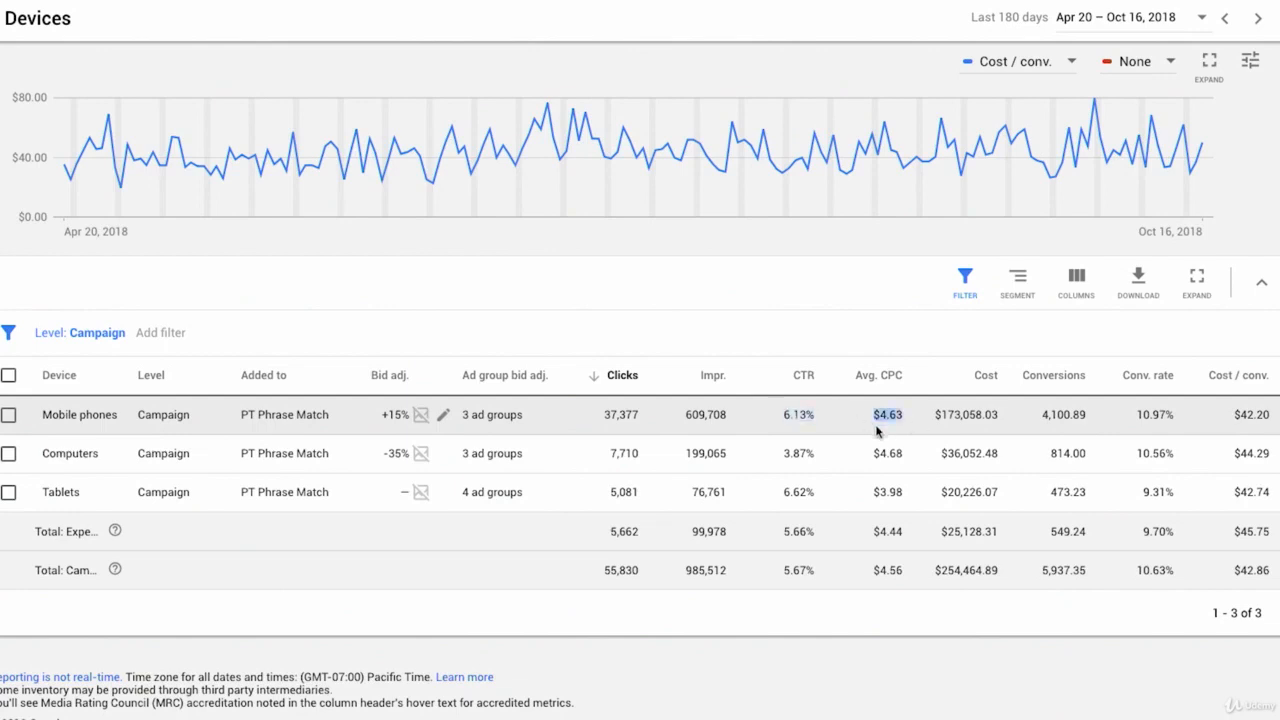
mouse_move(888, 452)
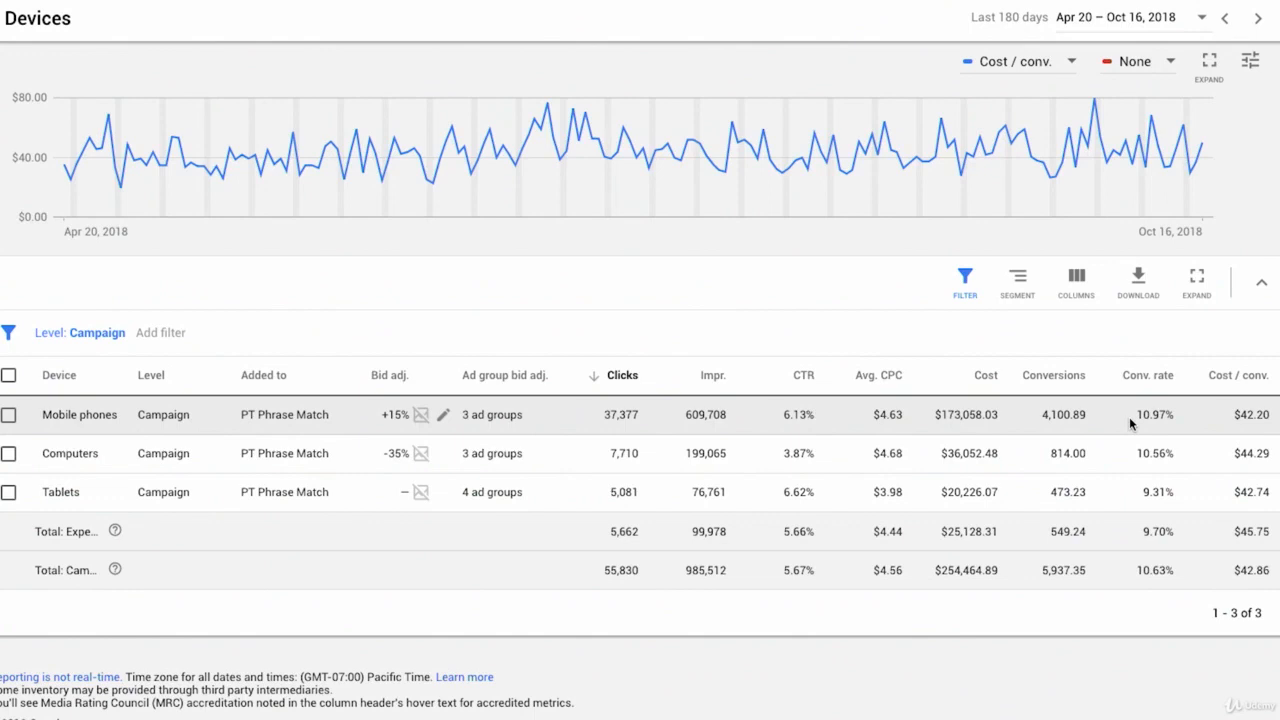
mouse_move(1272, 444)
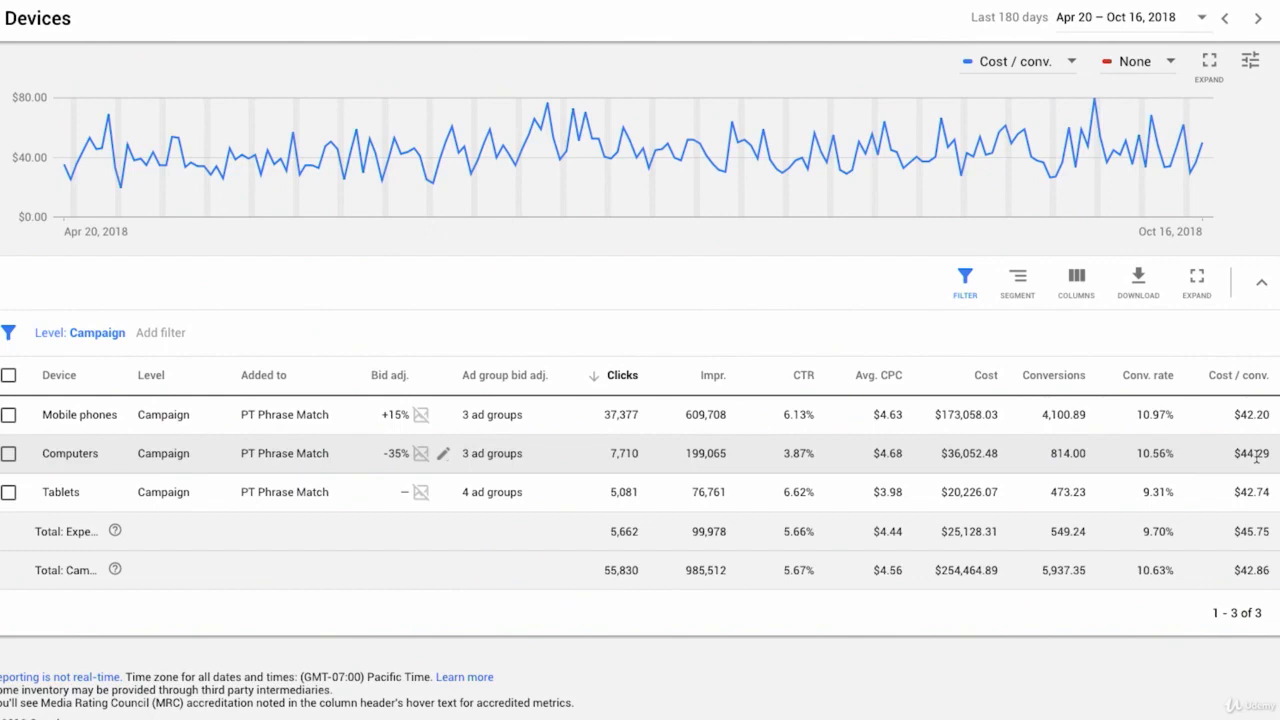
mouse_move(820, 430)
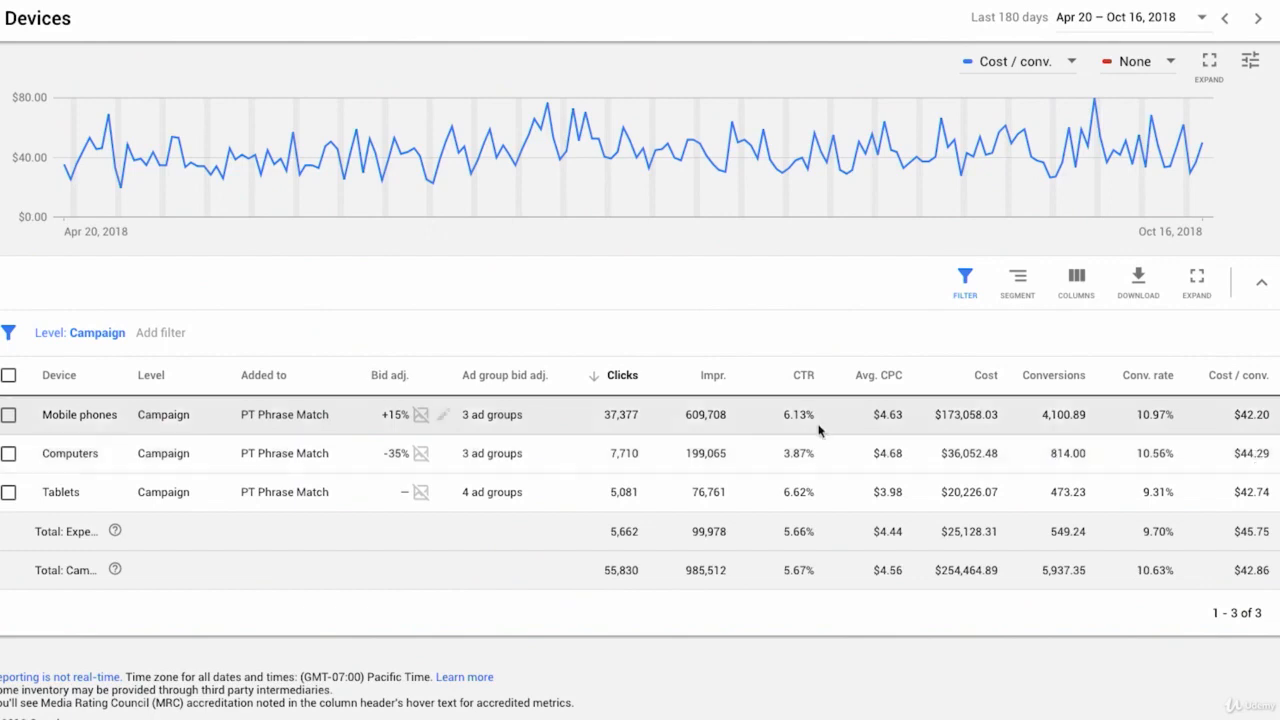